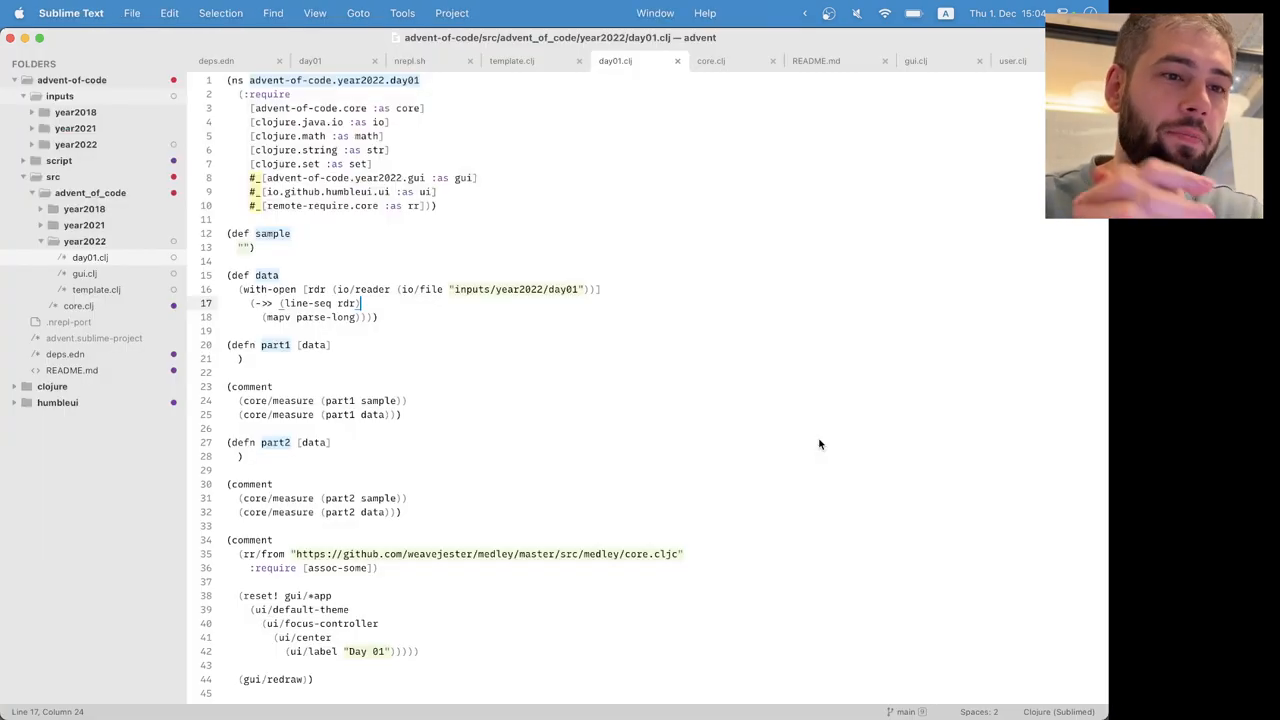
mouse_move(672, 170)
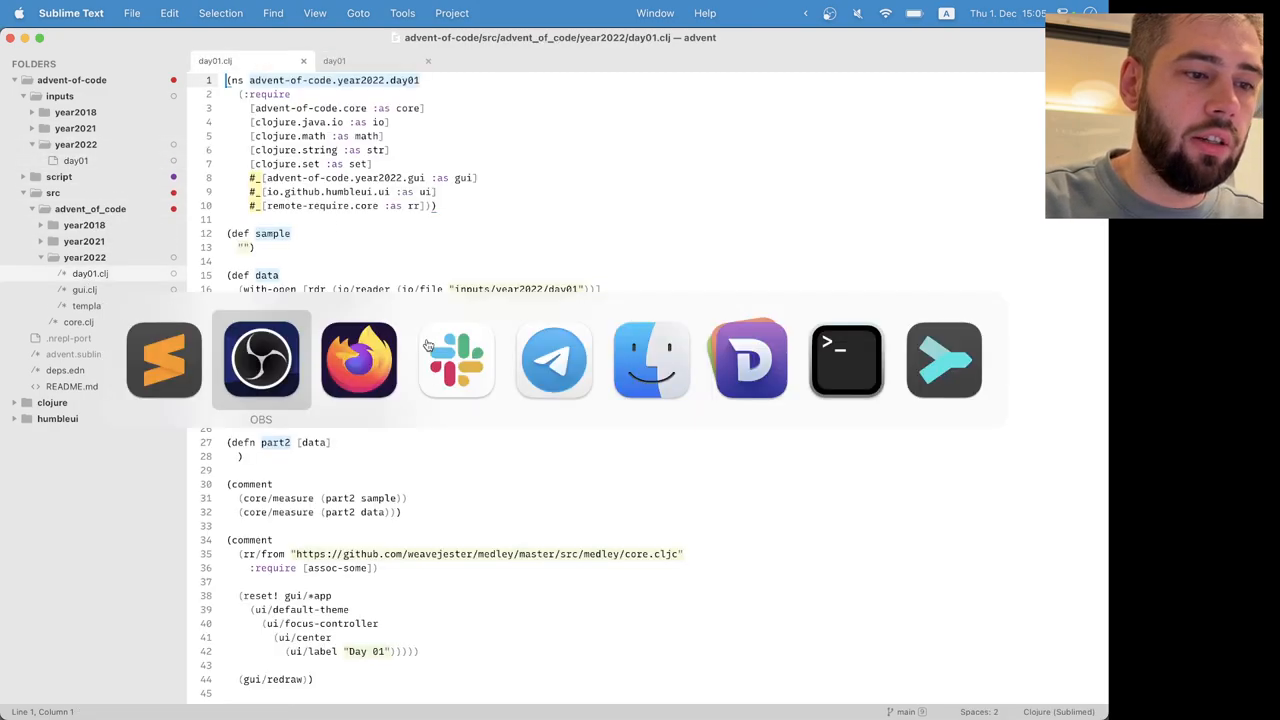
Step: Read the Day 1: Calorie Counting story, highlighting the paragraph about the Elves' inventories
left_click(358, 360)
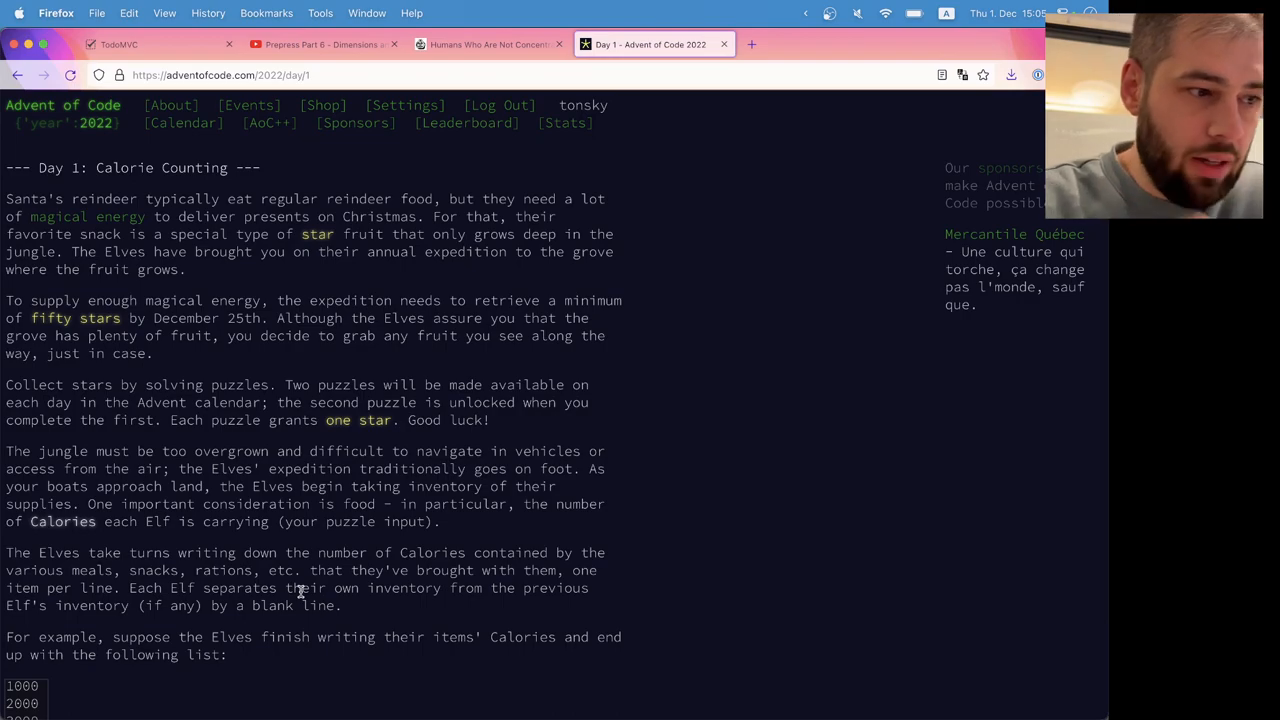
scroll("down", 3)
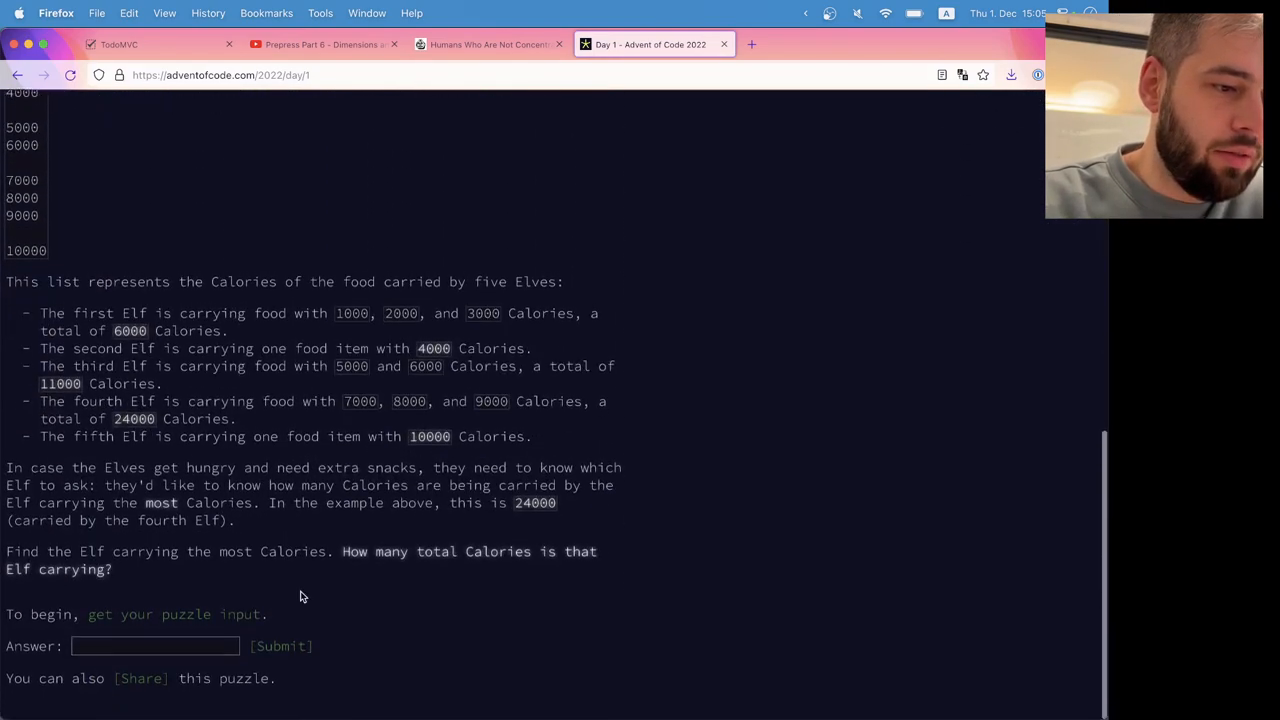
scroll("up", 3)
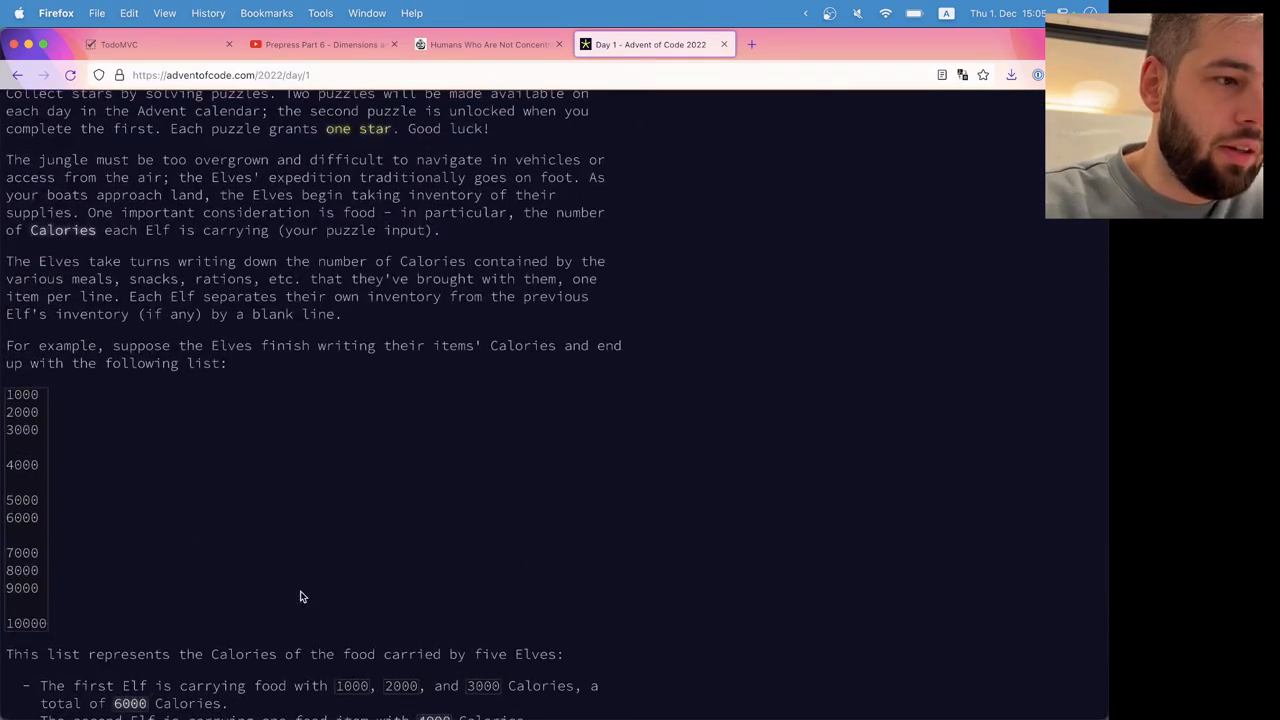
scroll("up", 3)
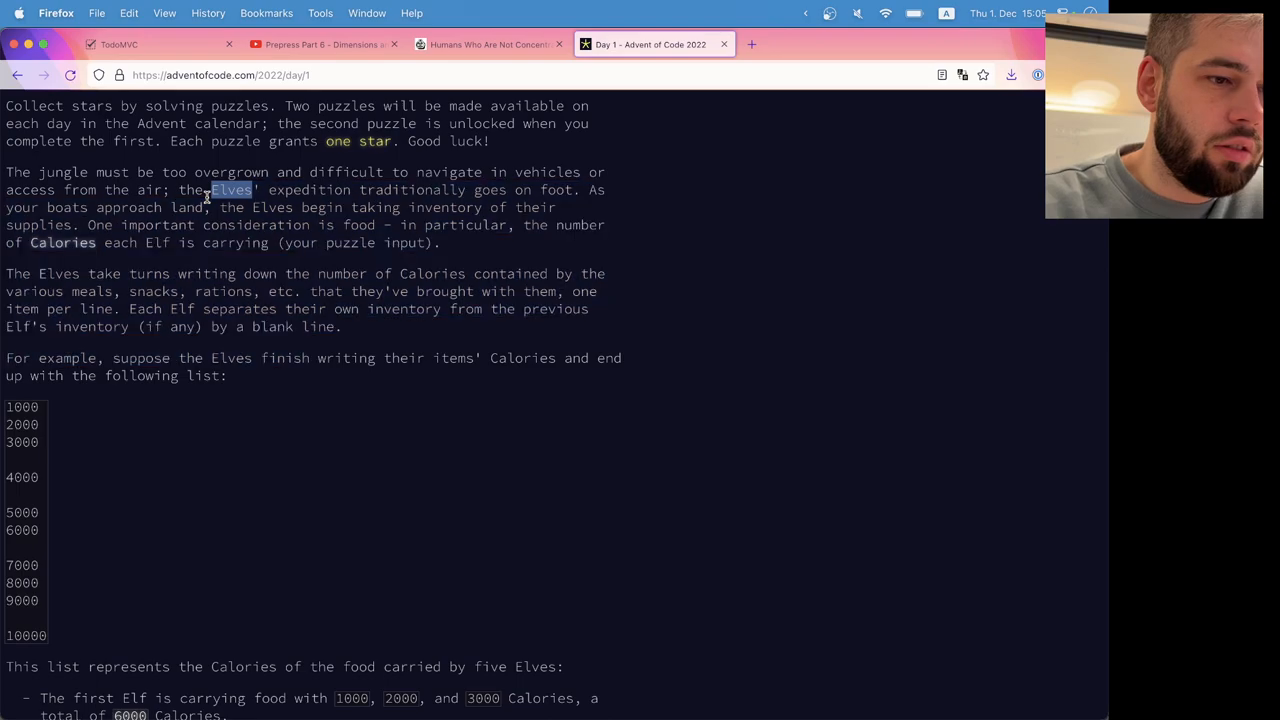
left_click(204, 206)
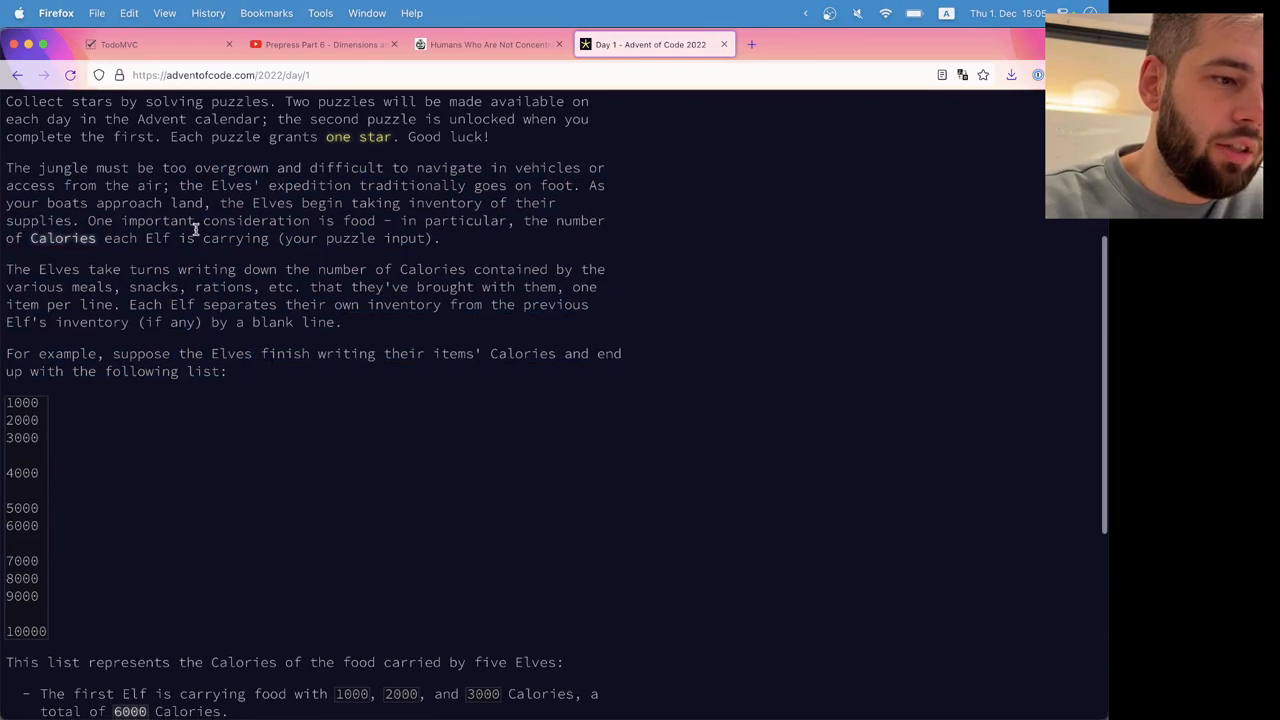
left_click_drag(204, 220, 228, 370)
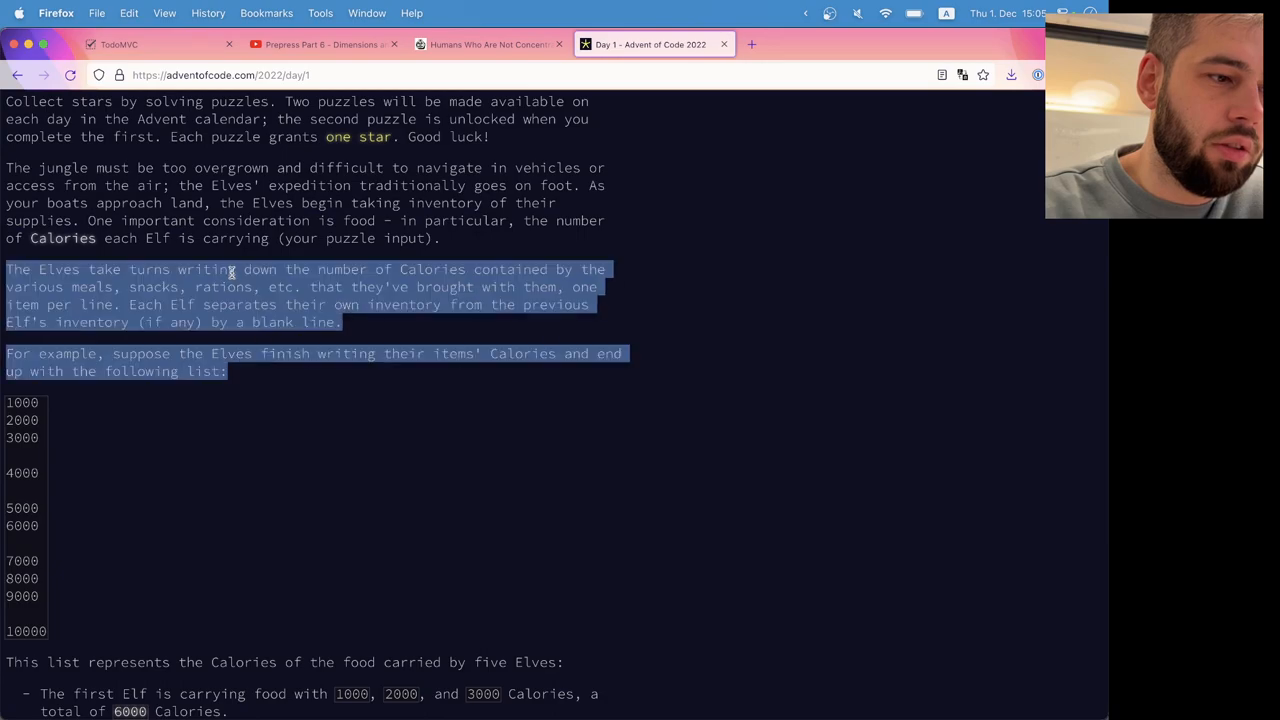
left_click(232, 268)
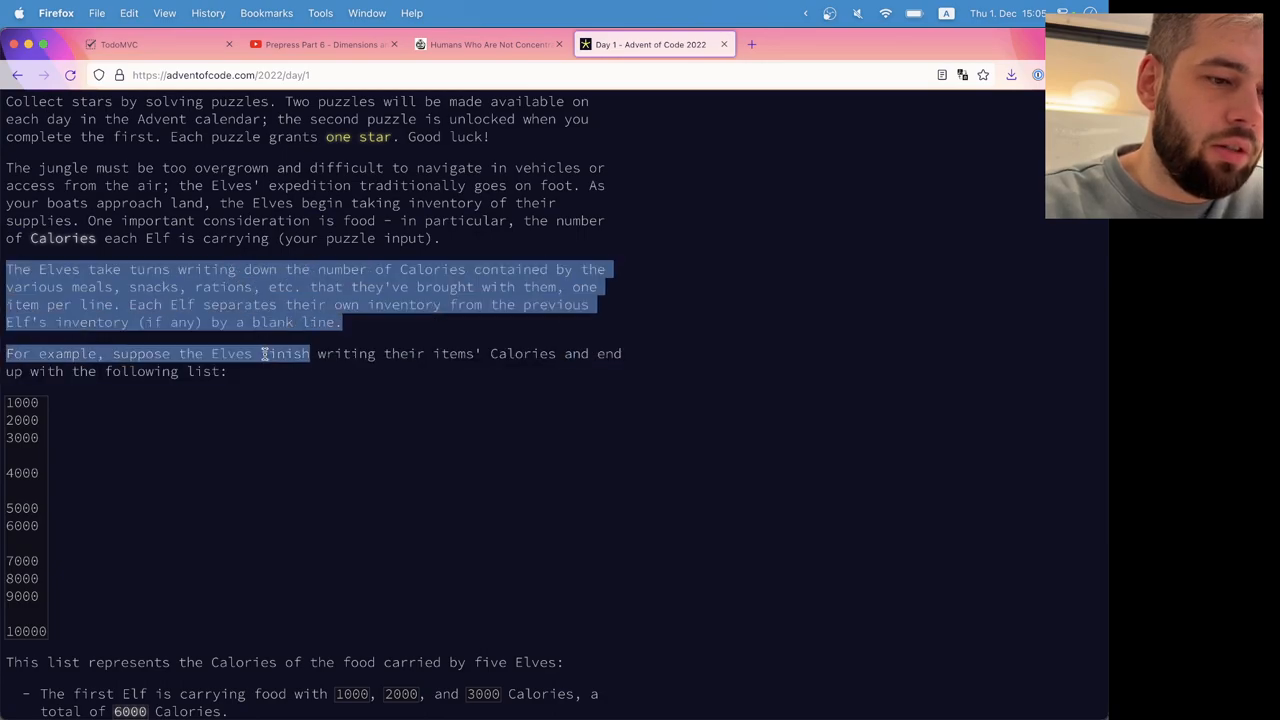
left_click(264, 352)
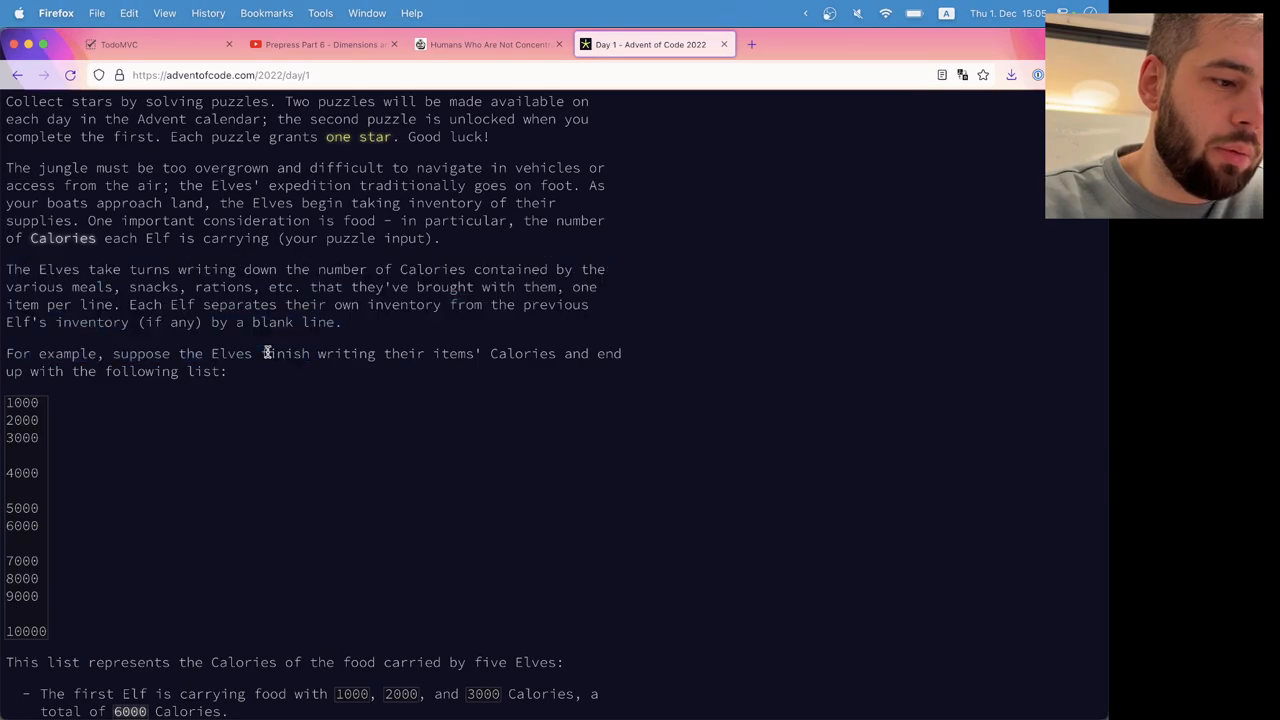
Step: Select the puzzle's example list of calorie numbers further down the page
scroll("down", 3)
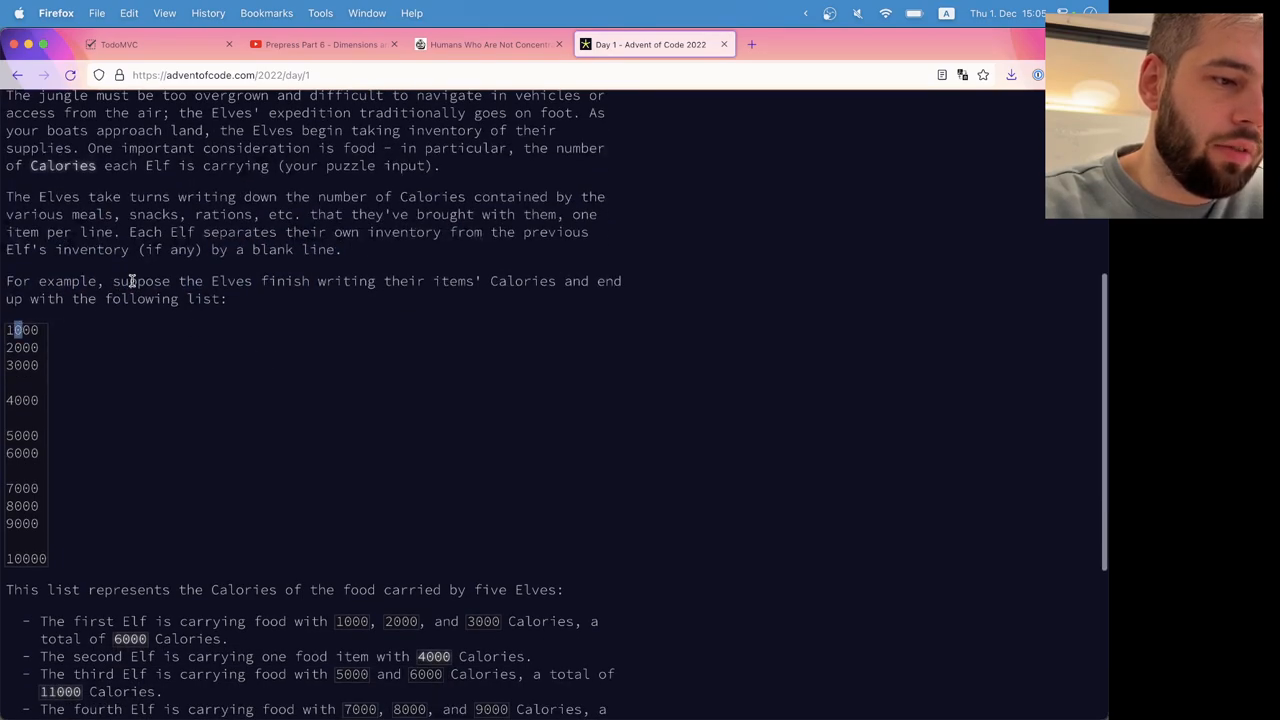
scroll("down", 3)
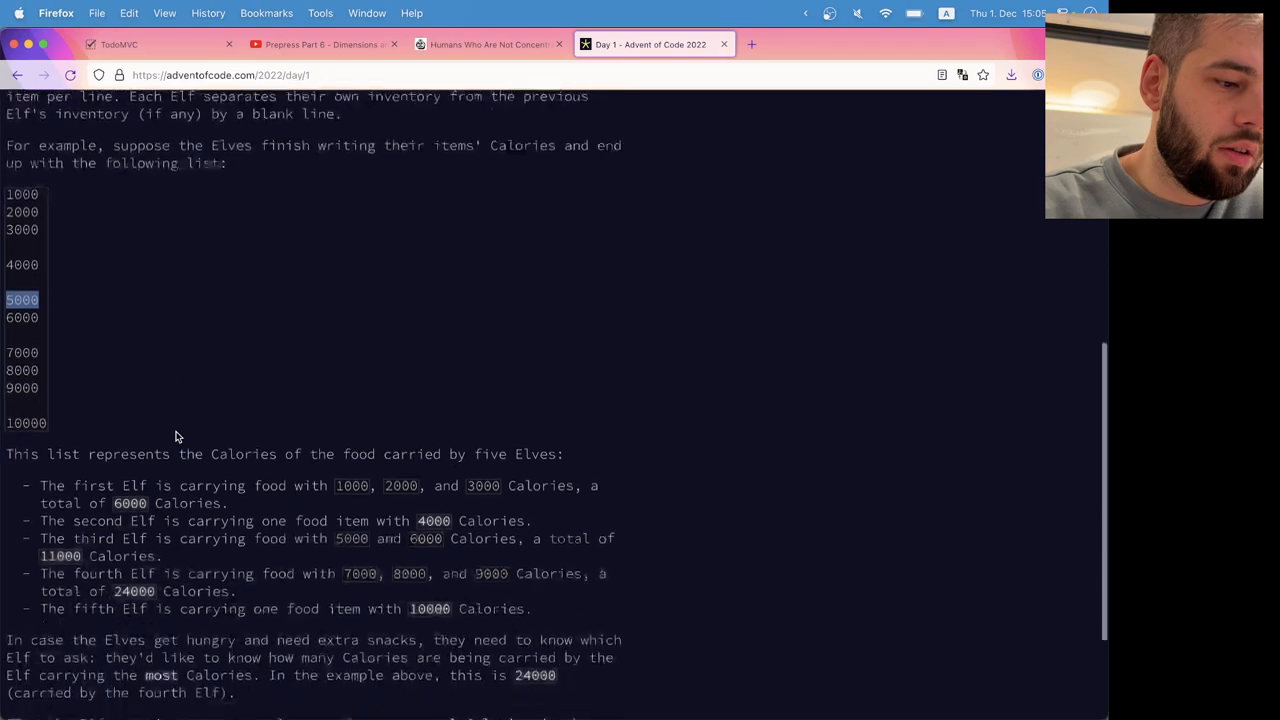
scroll("down", 3)
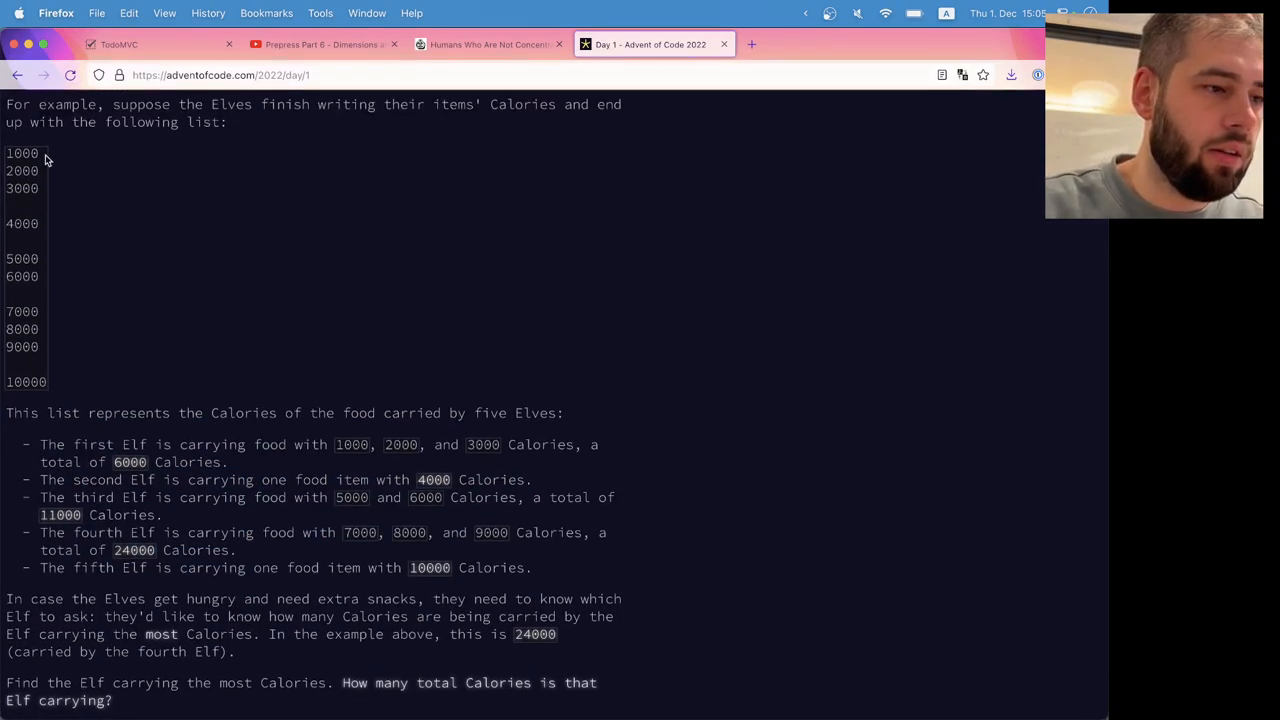
left_click_drag(44, 152, 44, 388)
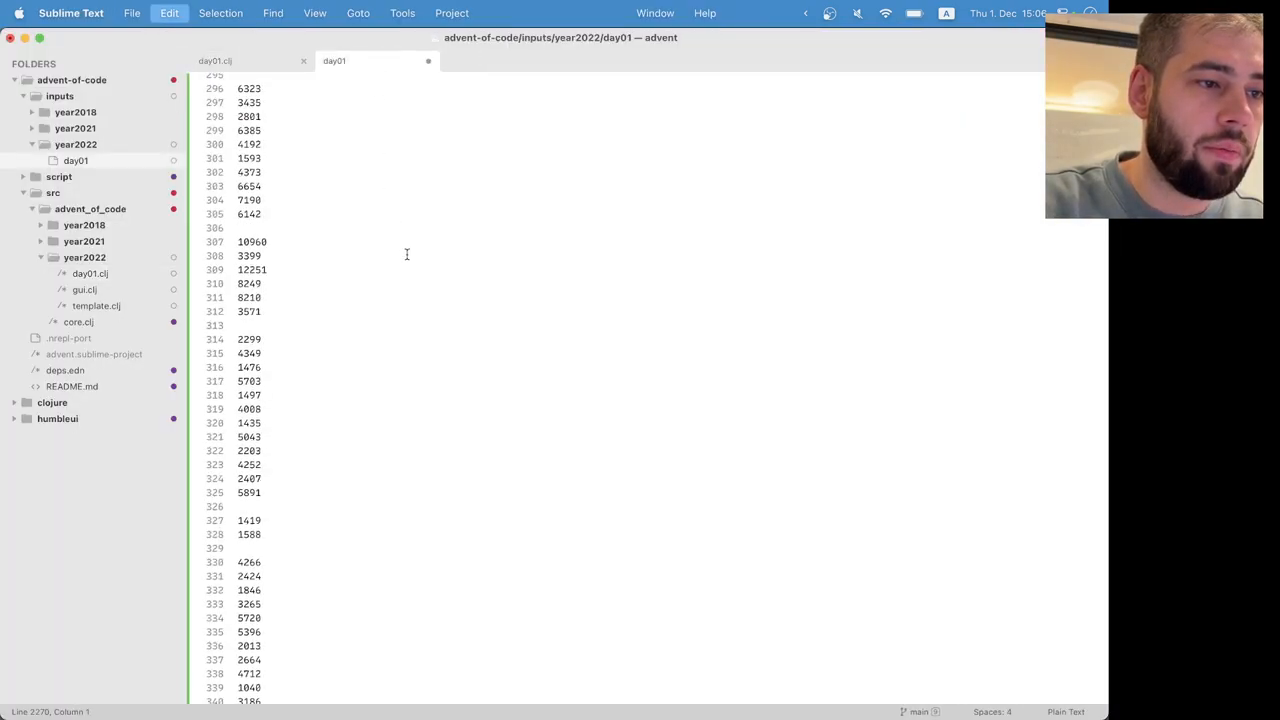
Step: Switch to day01.clj and paste the example calorie list into the sample string
left_click(216, 60)
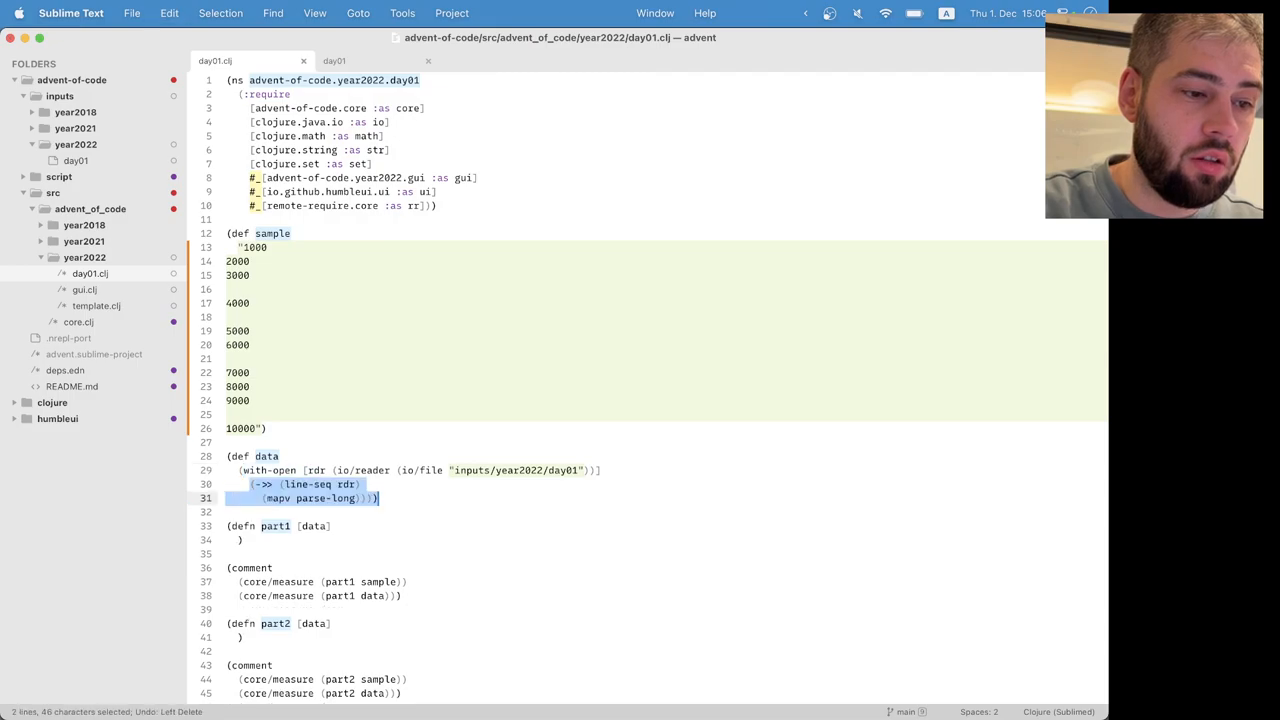
Step: Define parse as (str/split data #"\n\n") and add a (parse sample) comment form
key("Return")
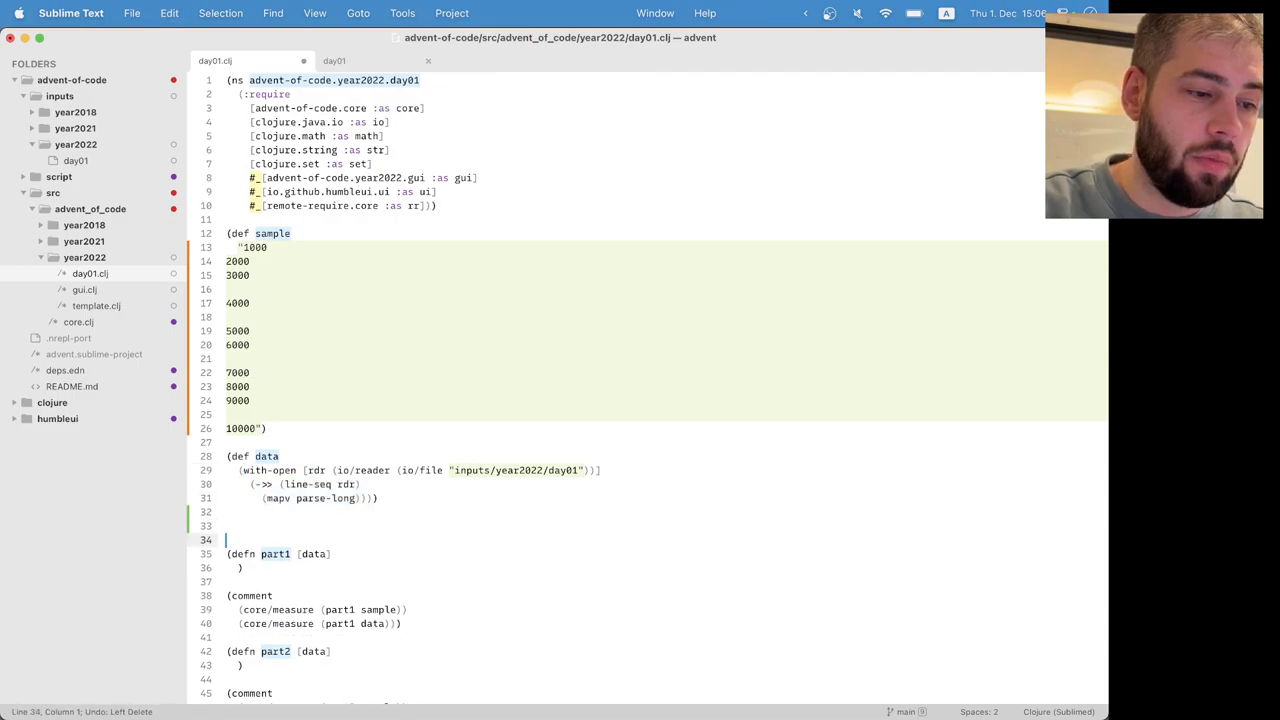
type("(defn parse [data")
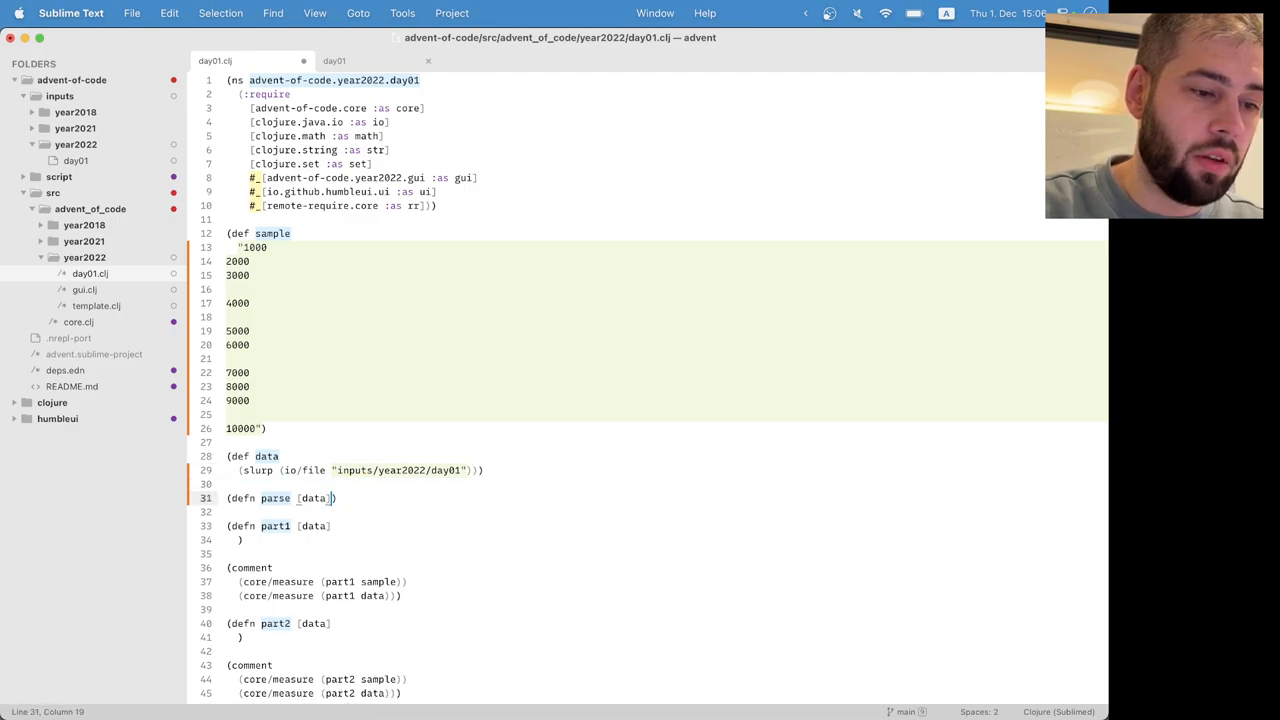
key("enter")
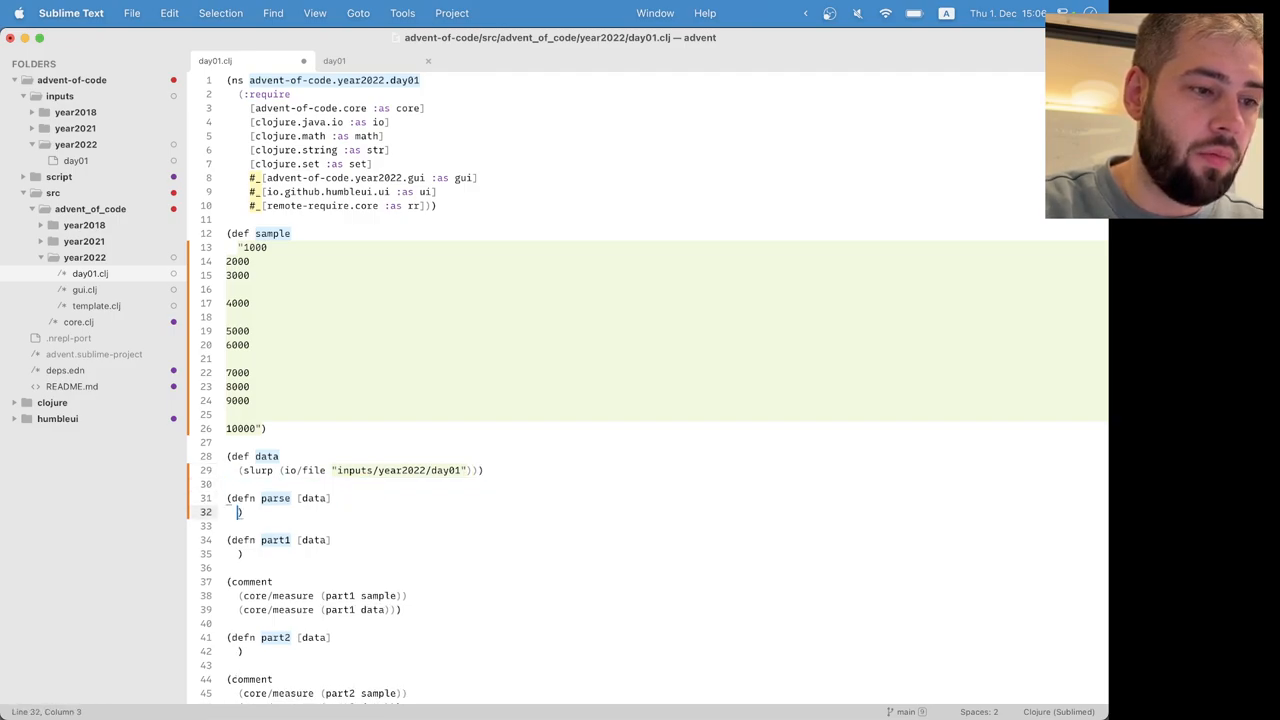
type("str/spli")
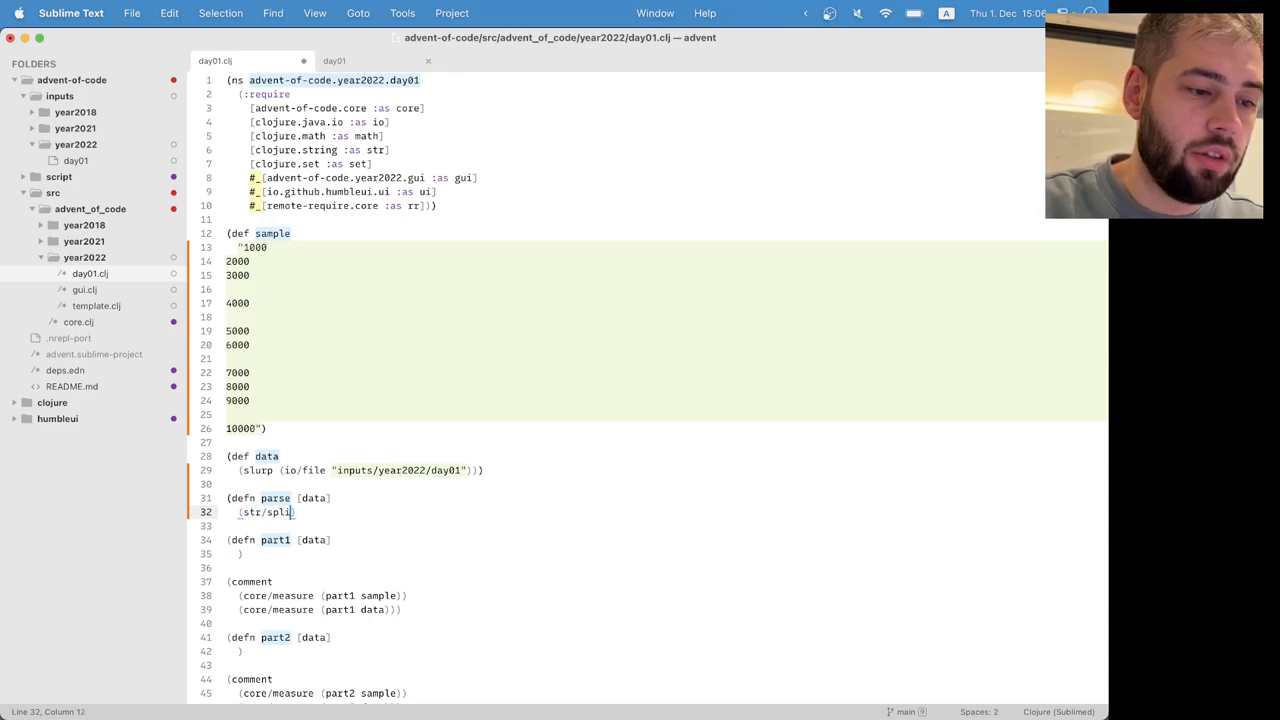
type("t data")
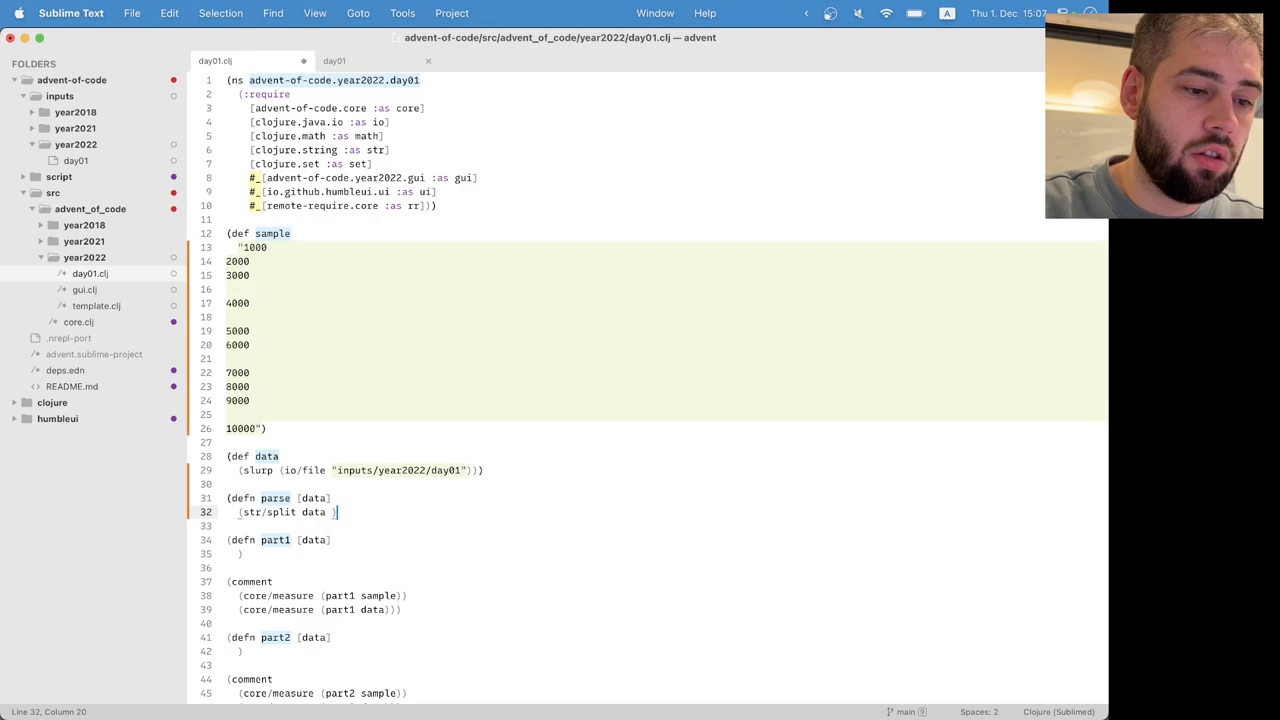
type("#\"\\n\\n\"")
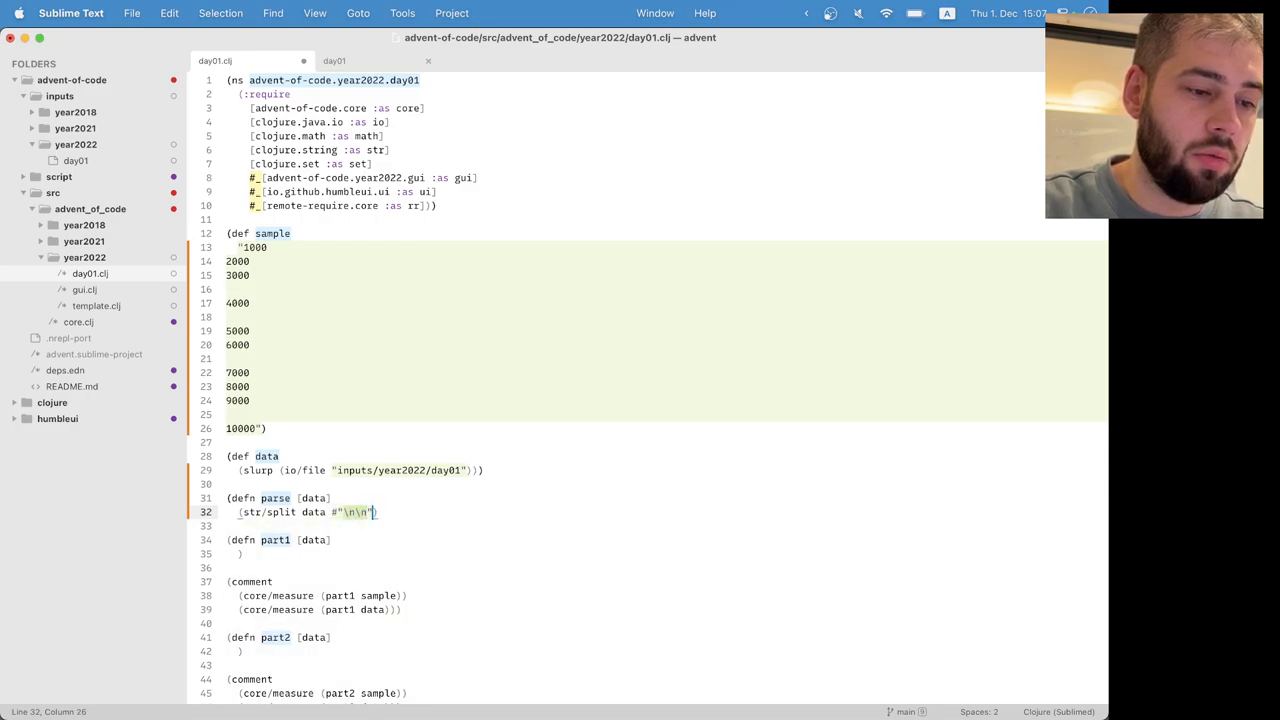
type("))")
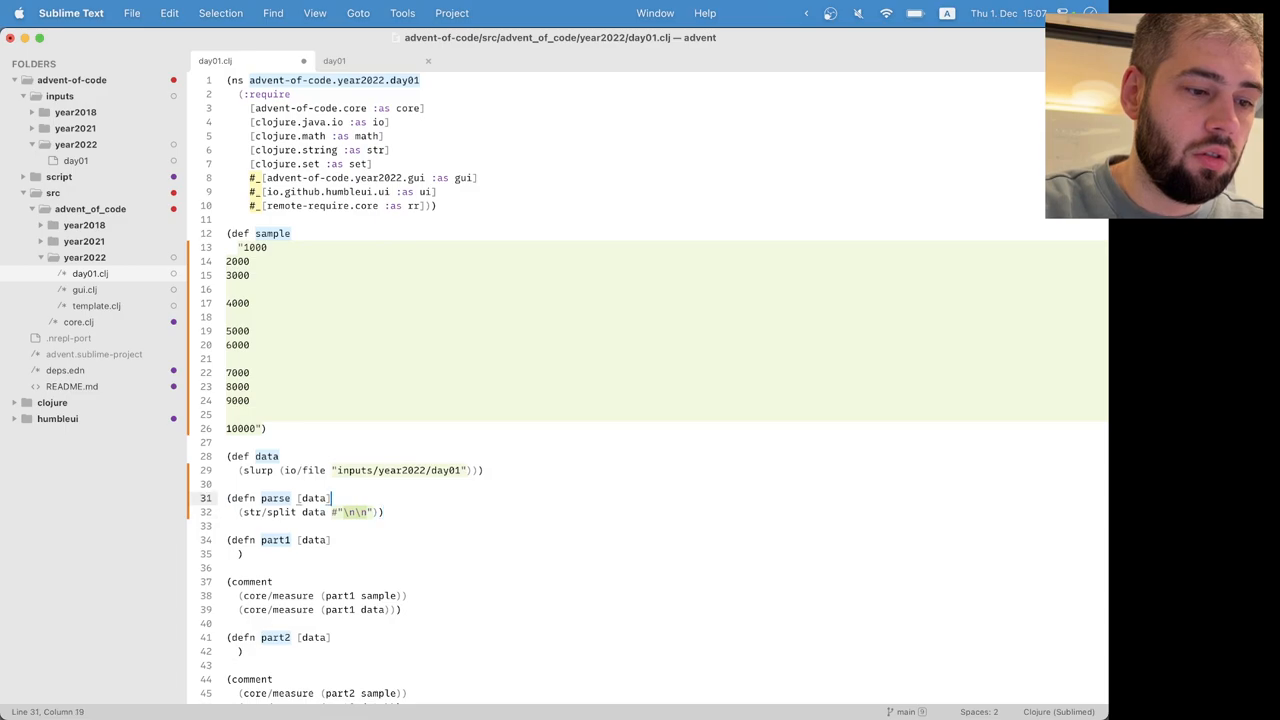
type("(parse")
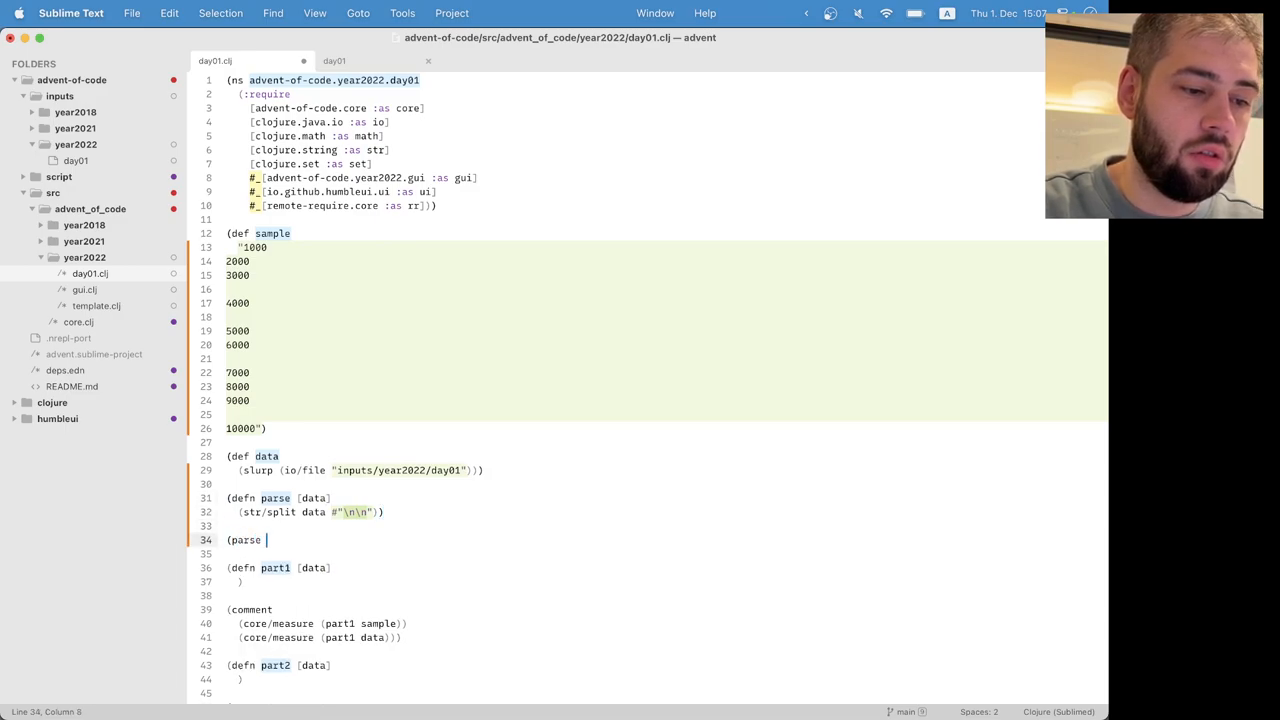
type("sample)")
left_click(308, 512)
type("(")
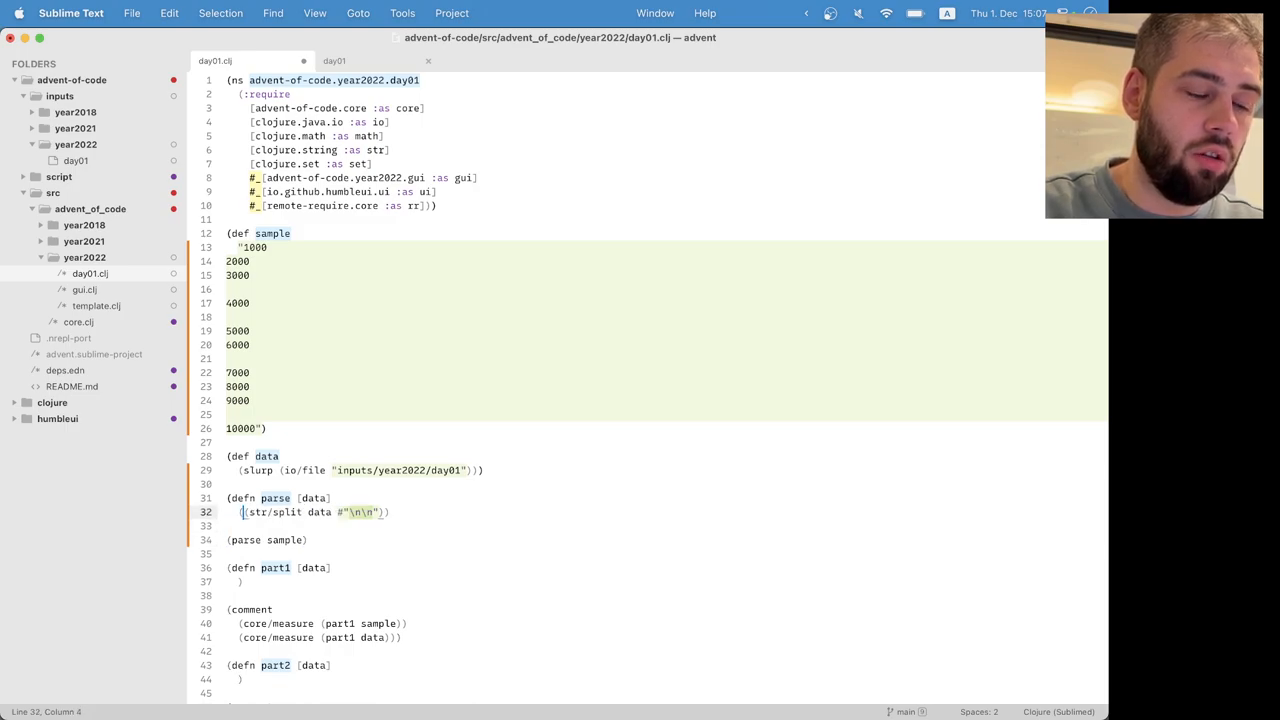
Step: Extend parse with ->> and (map #(->> (str/split % "\n") (map parse-long)))
type("->>")
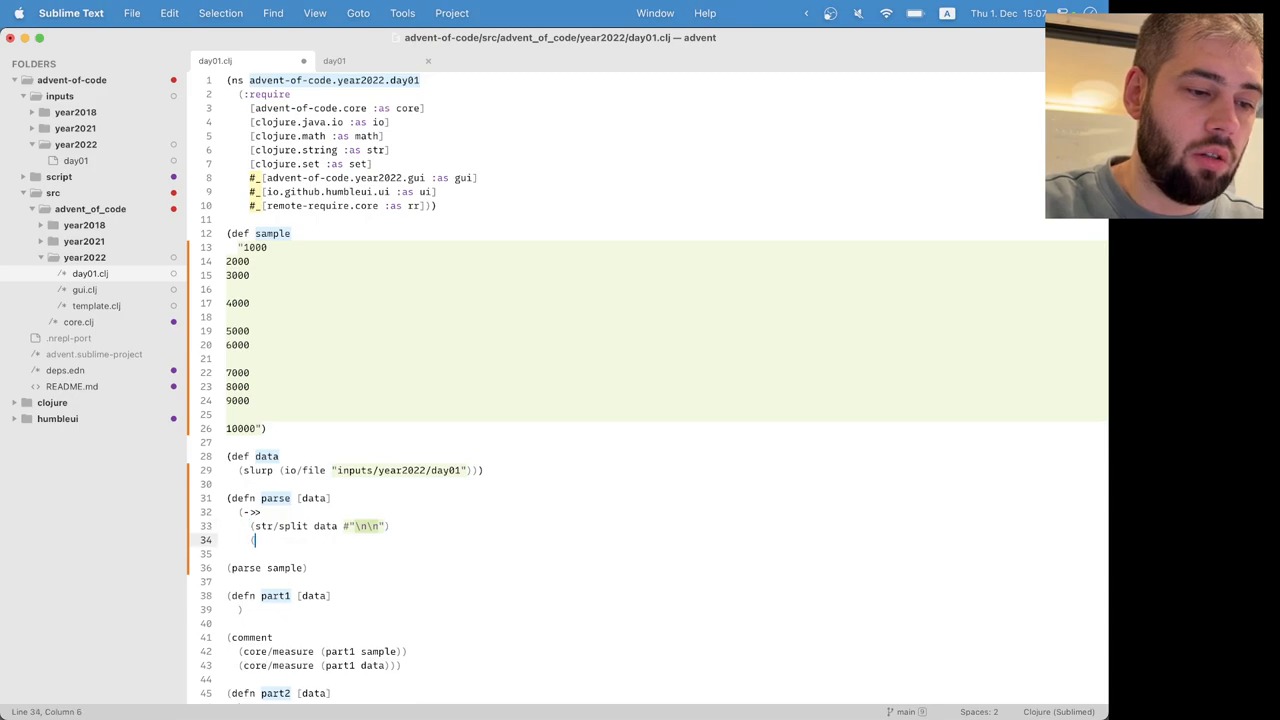
type("(map #(")
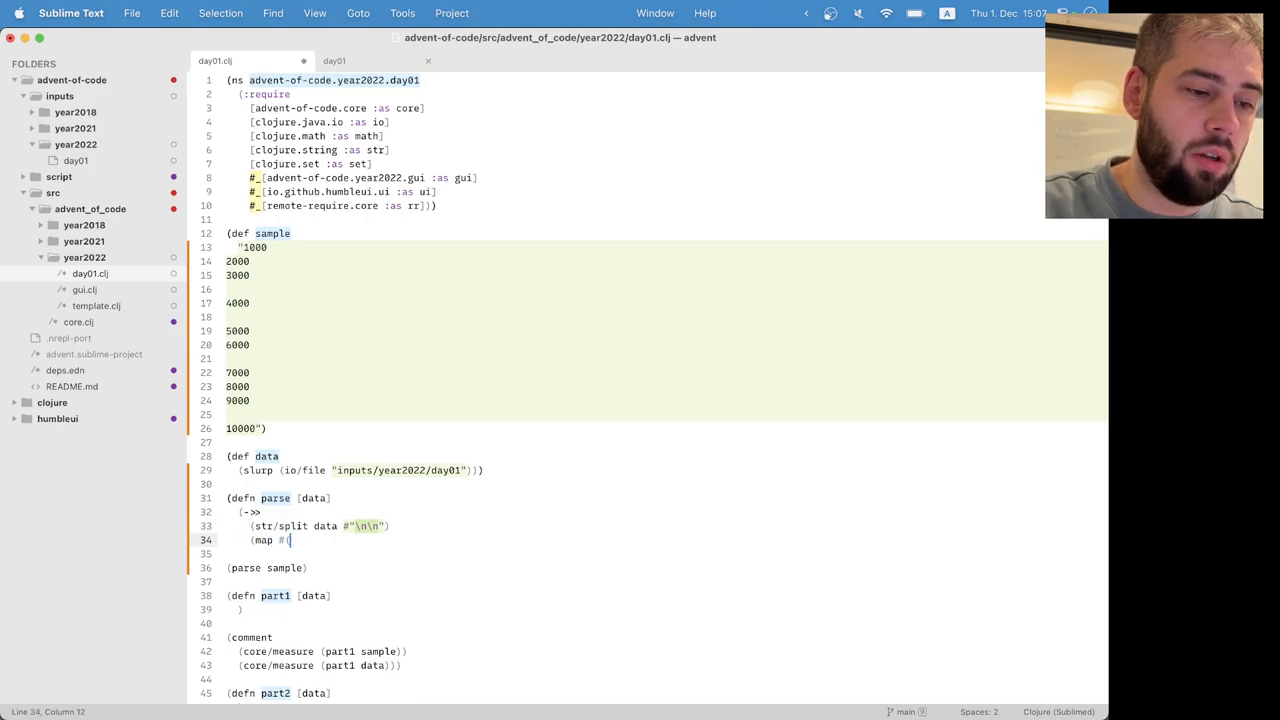
type("str/split")
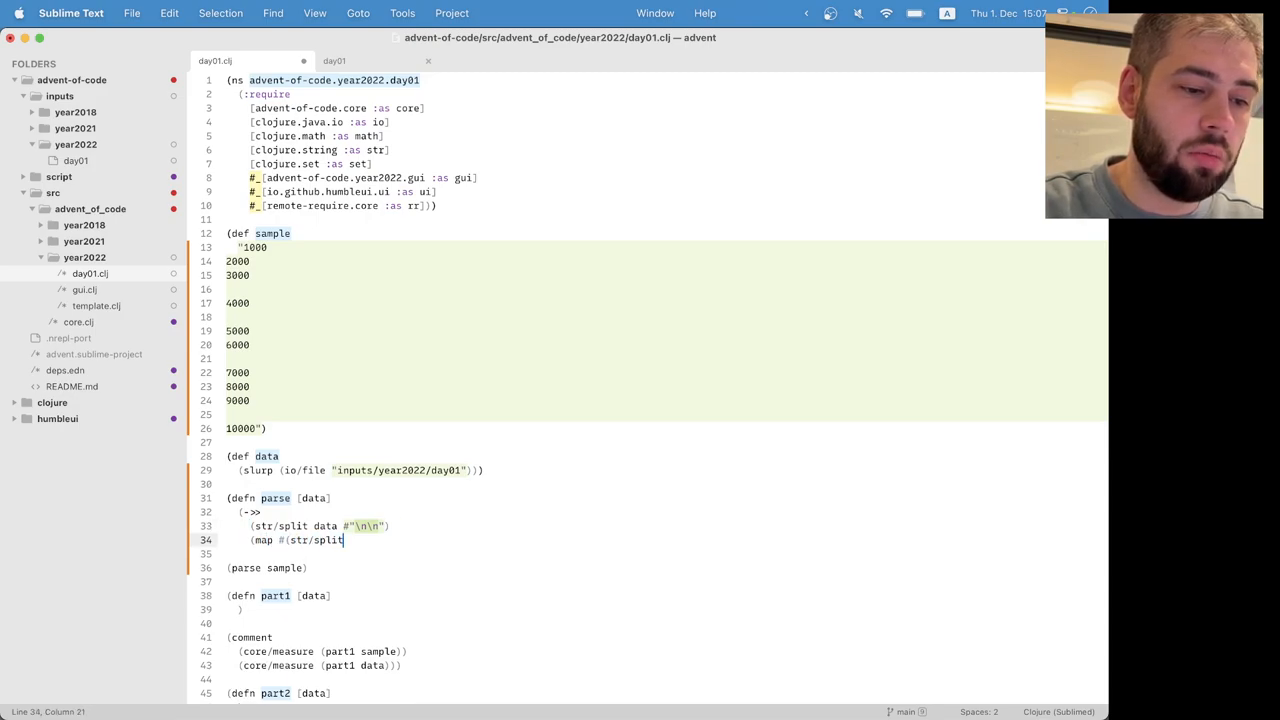
type("ata")
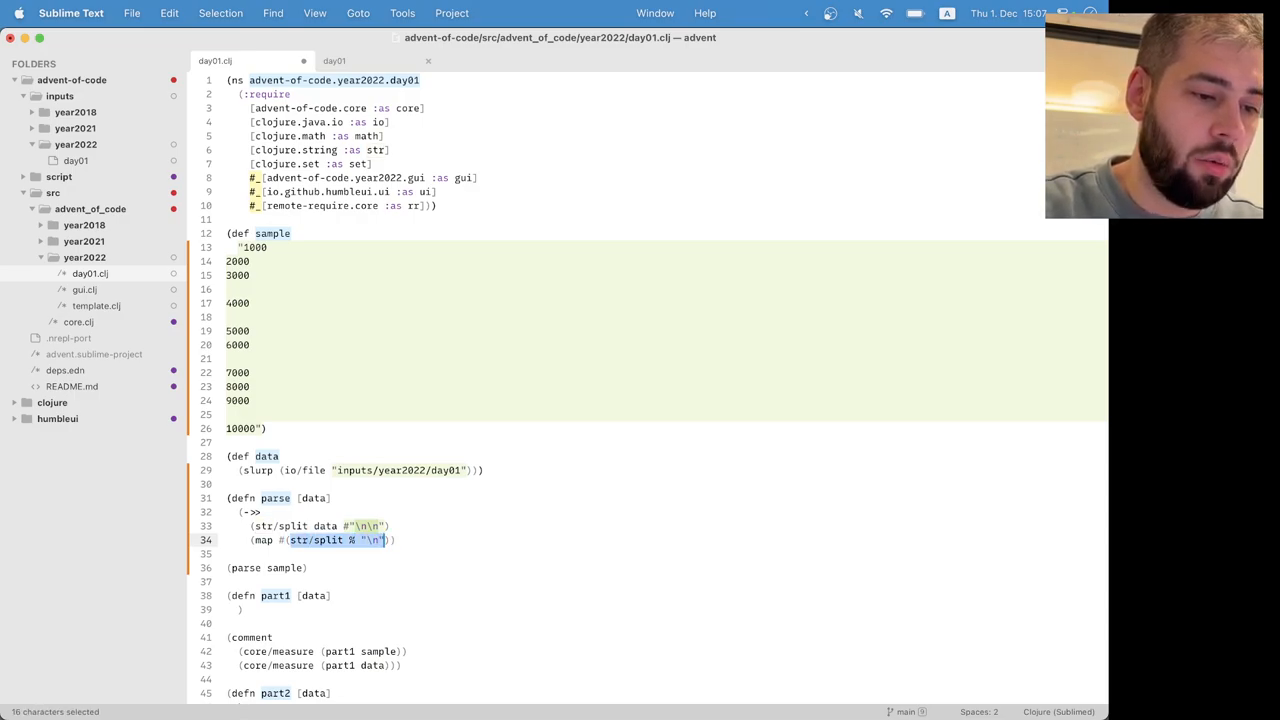
left_click(292, 540)
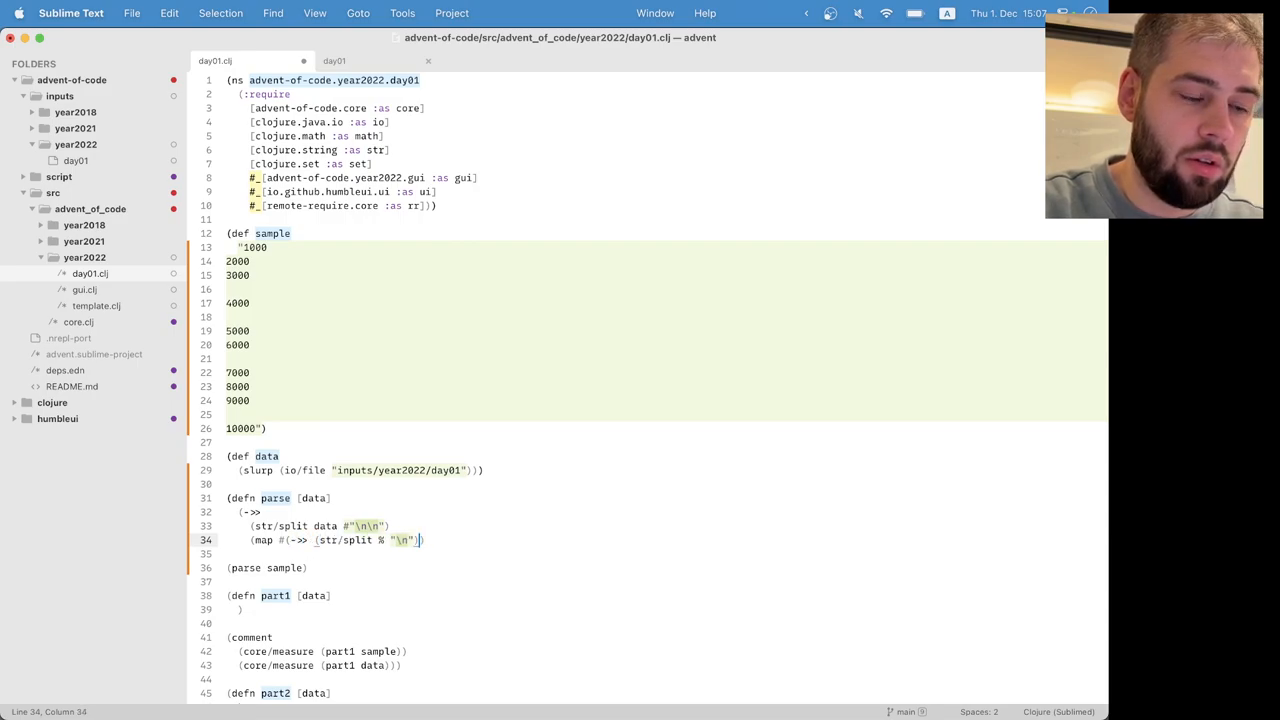
type("map")
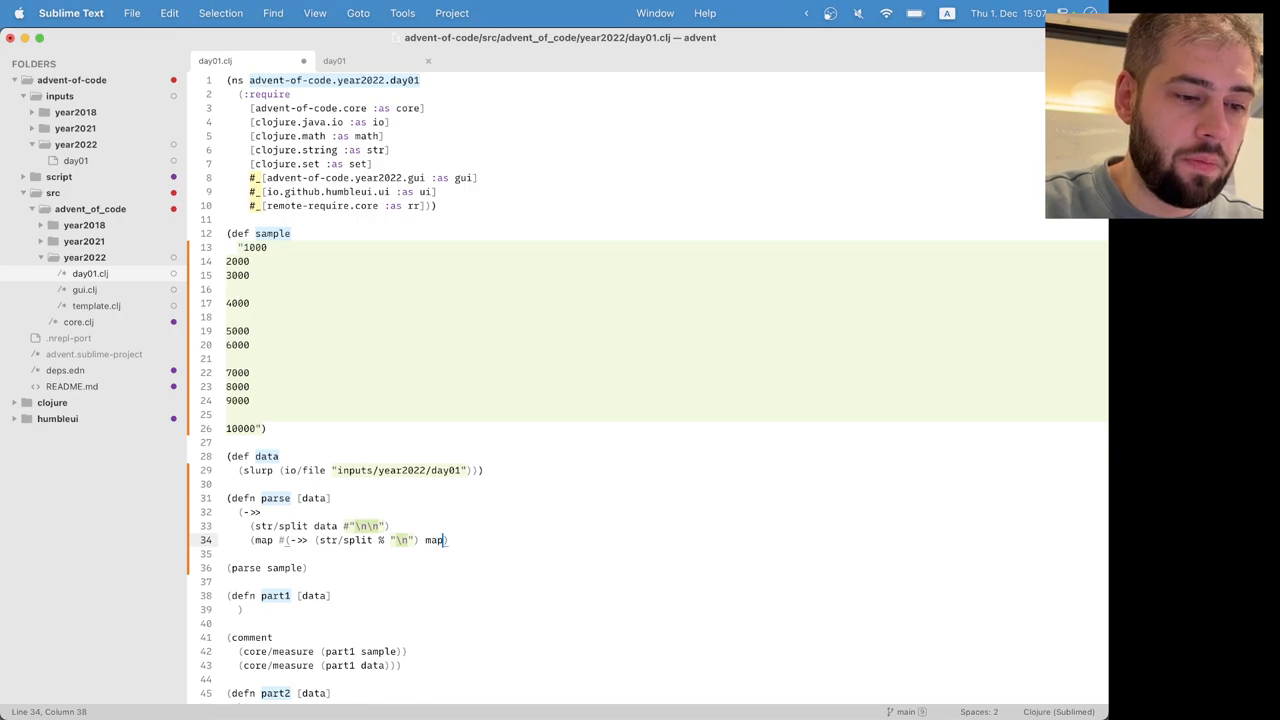
type("(map parse-long")
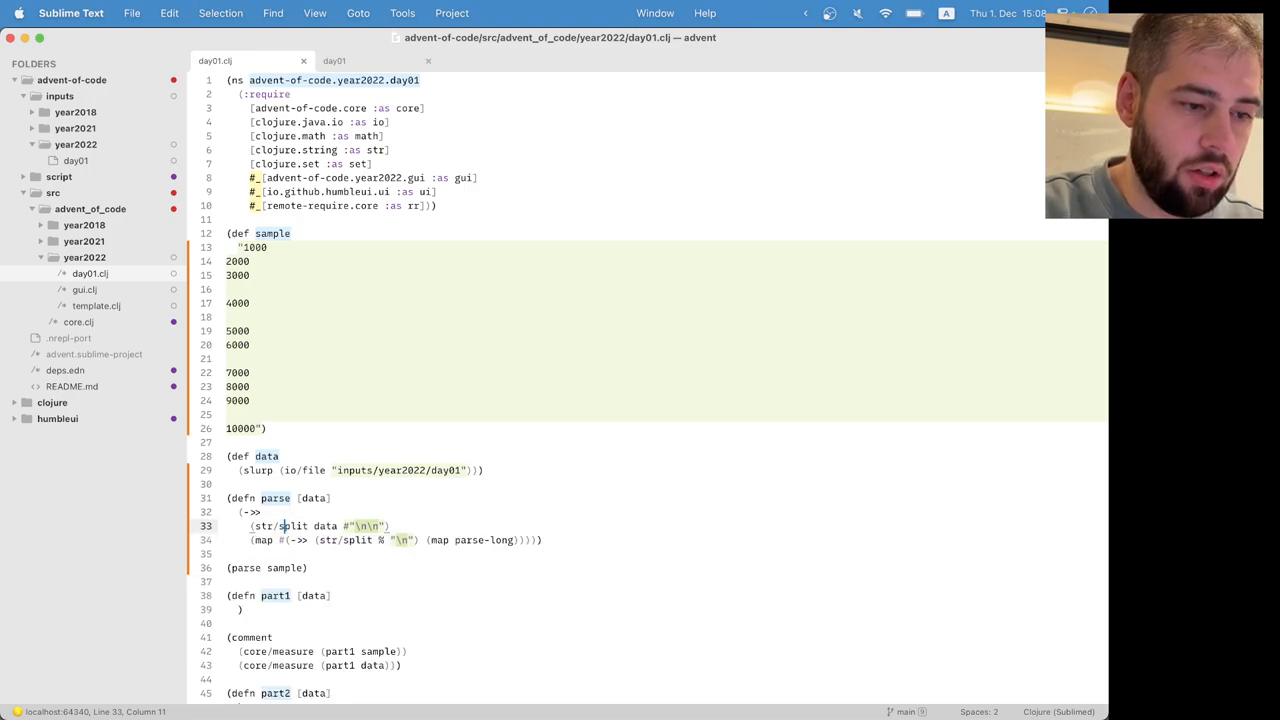
Step: Fill part1 with ->> data (map #(reduce + 0 %)) (apply max), giving 24000 and 72070
left_click(296, 540)
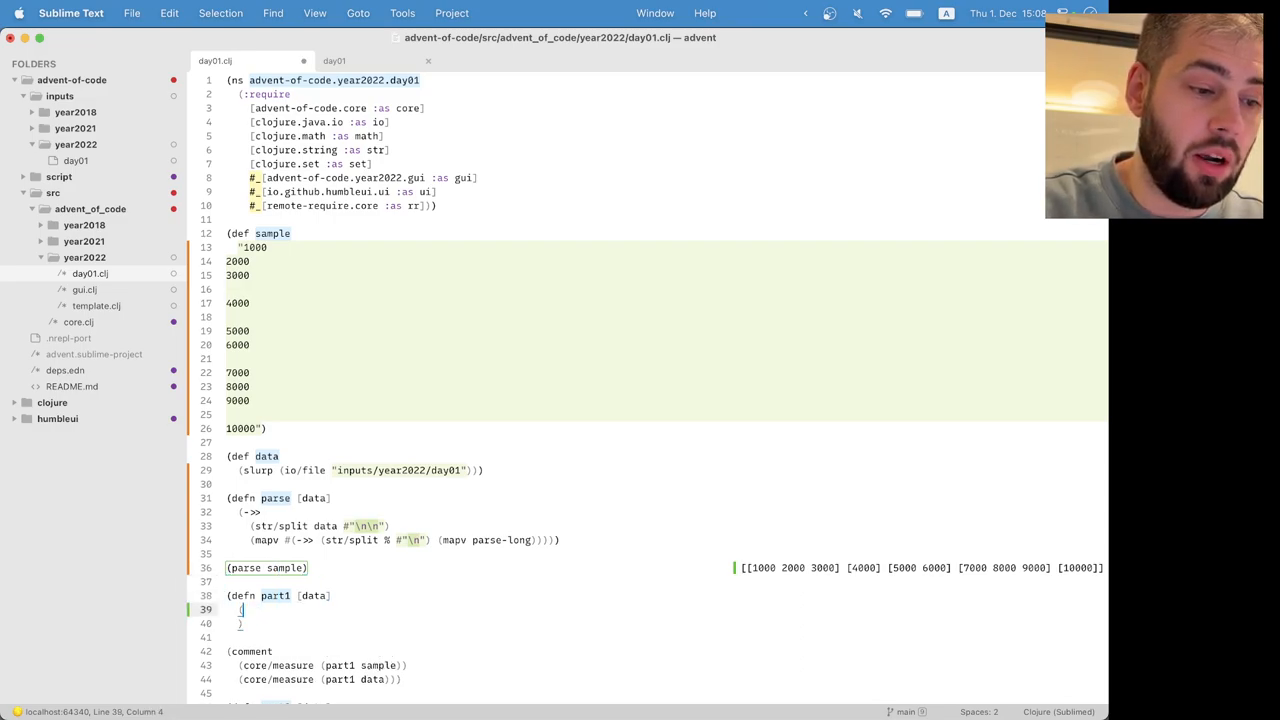
type("map data")
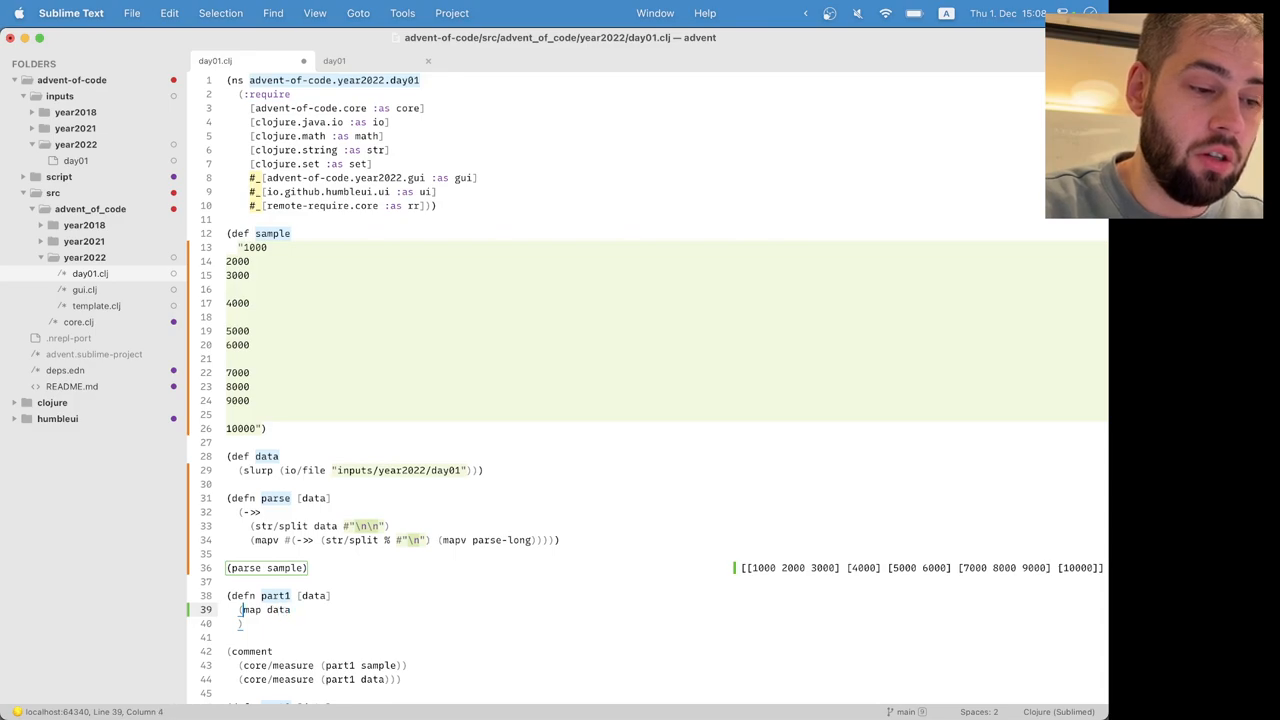
type("->>")
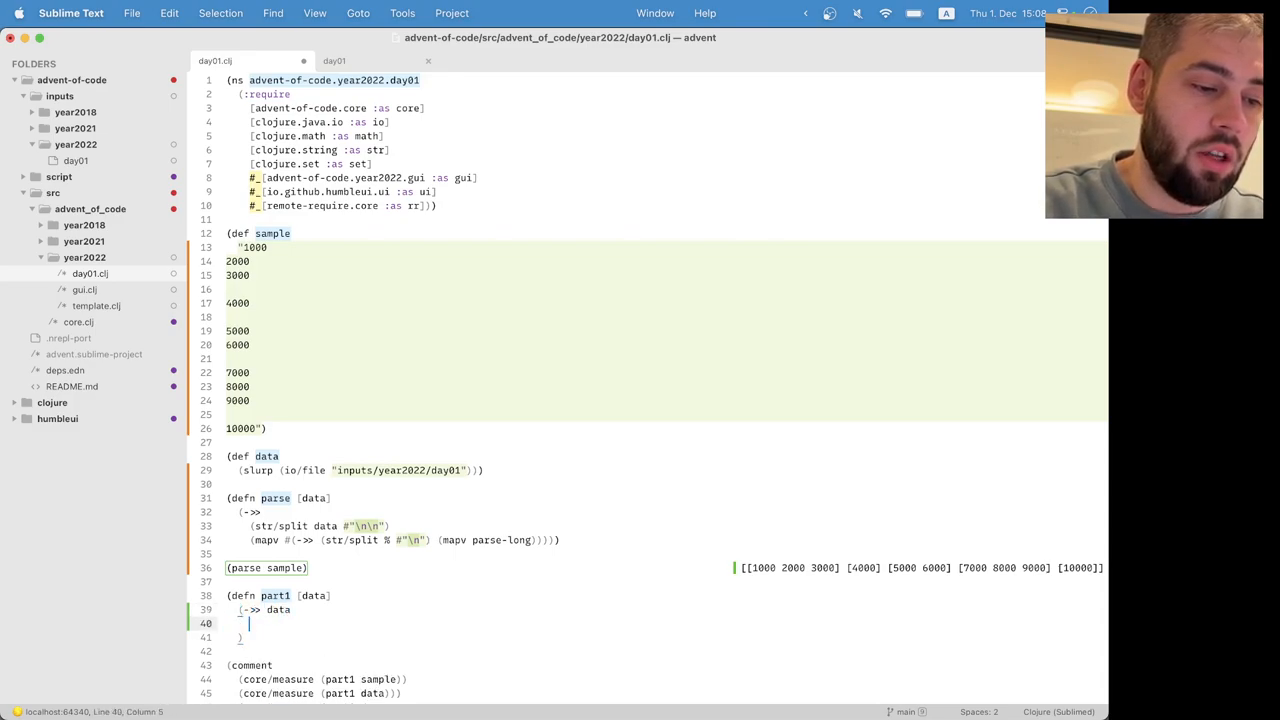
type("(map")
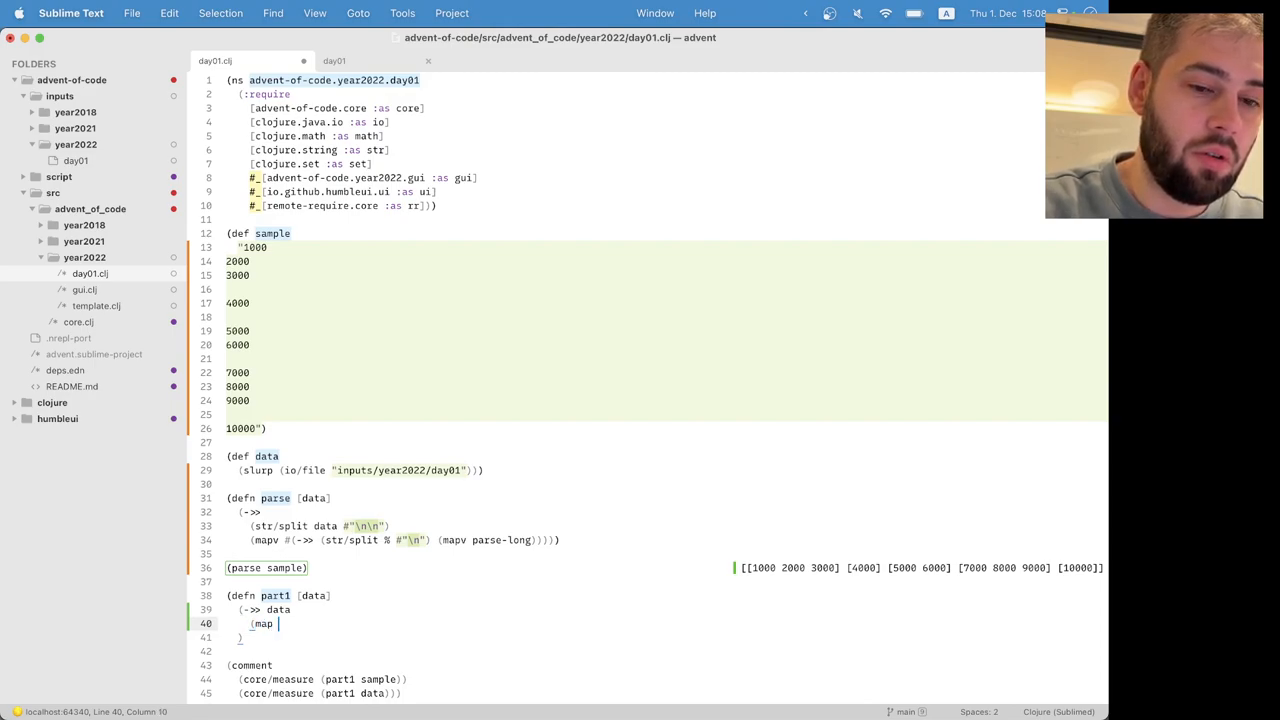
type("#{redu")
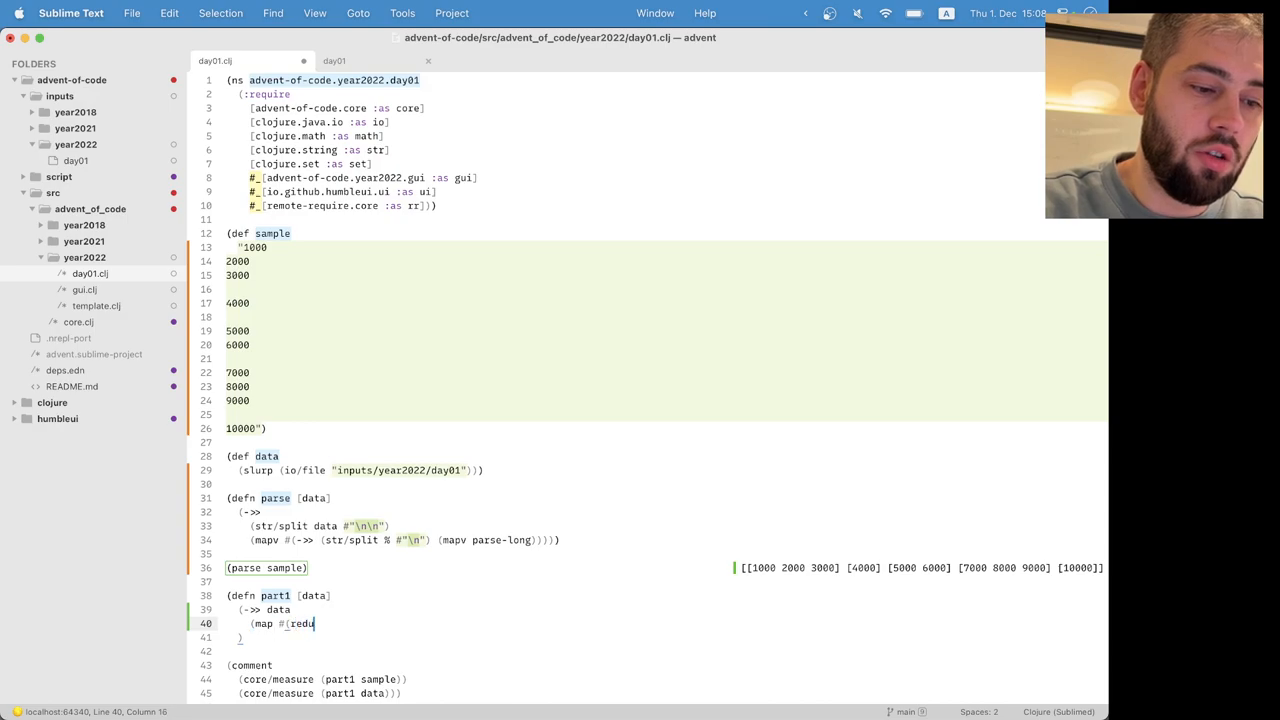
type("ce + 0)")
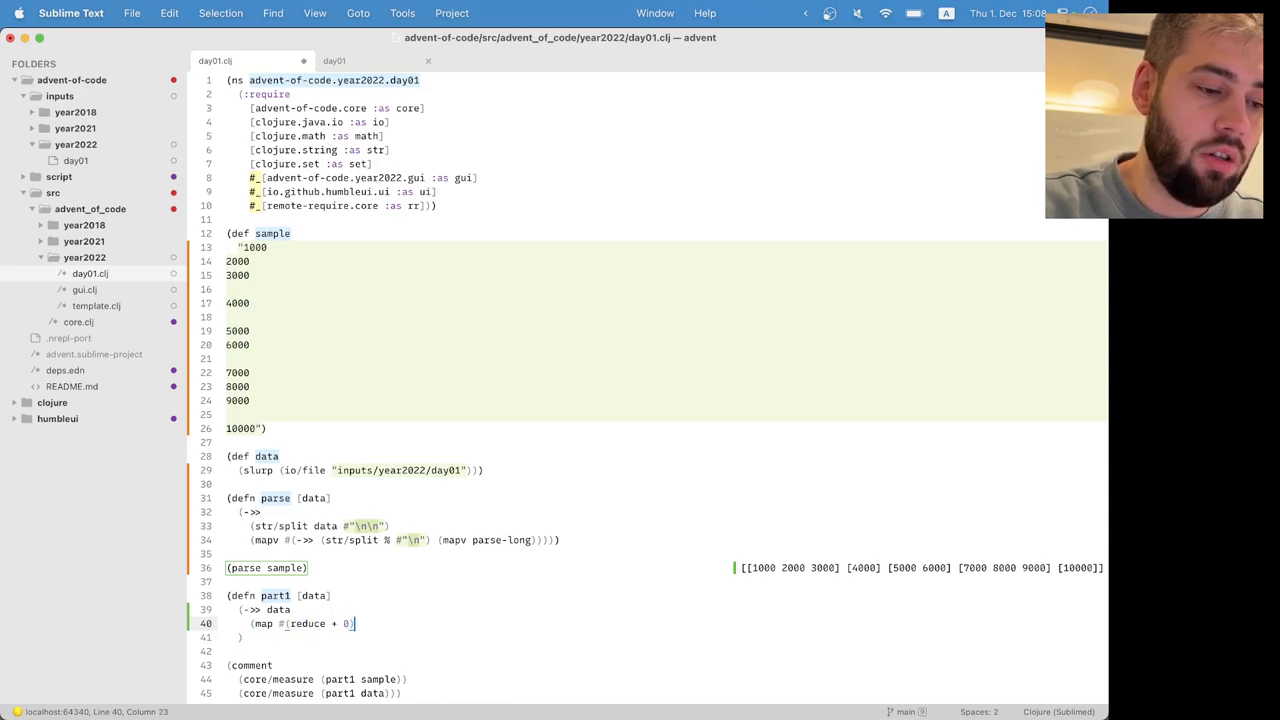
type("%)")
type("(")
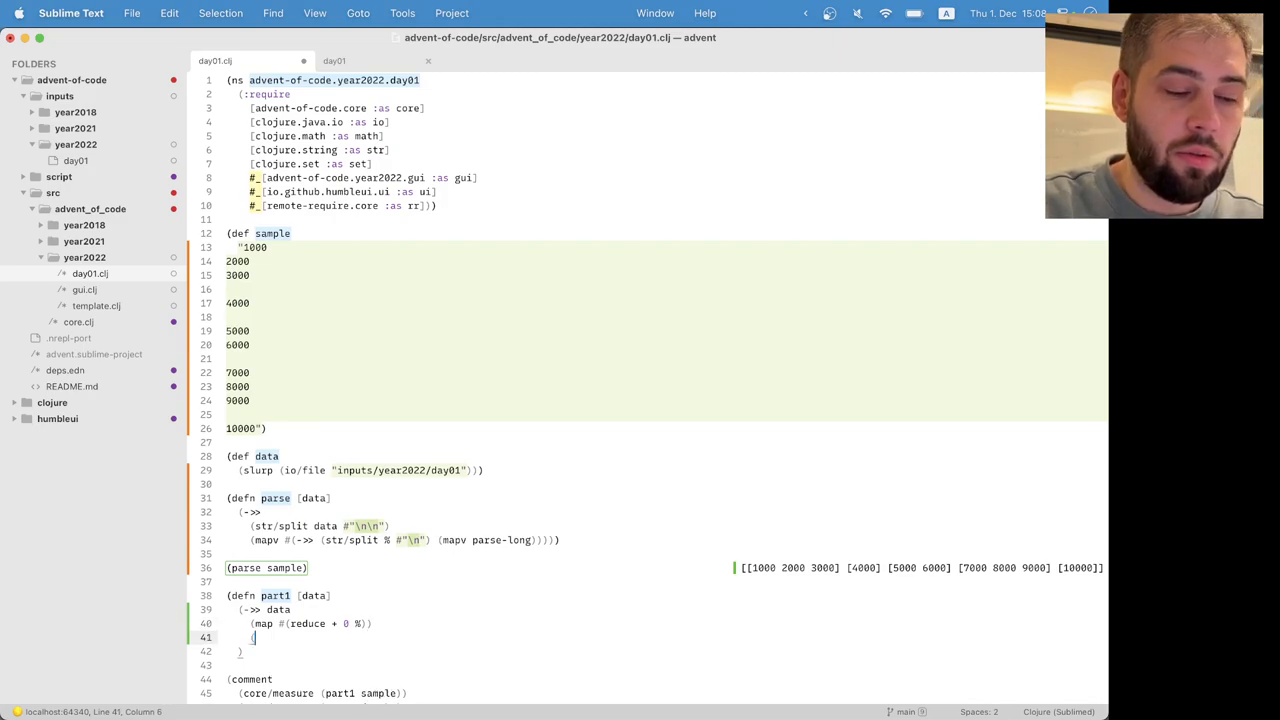
type("applt")
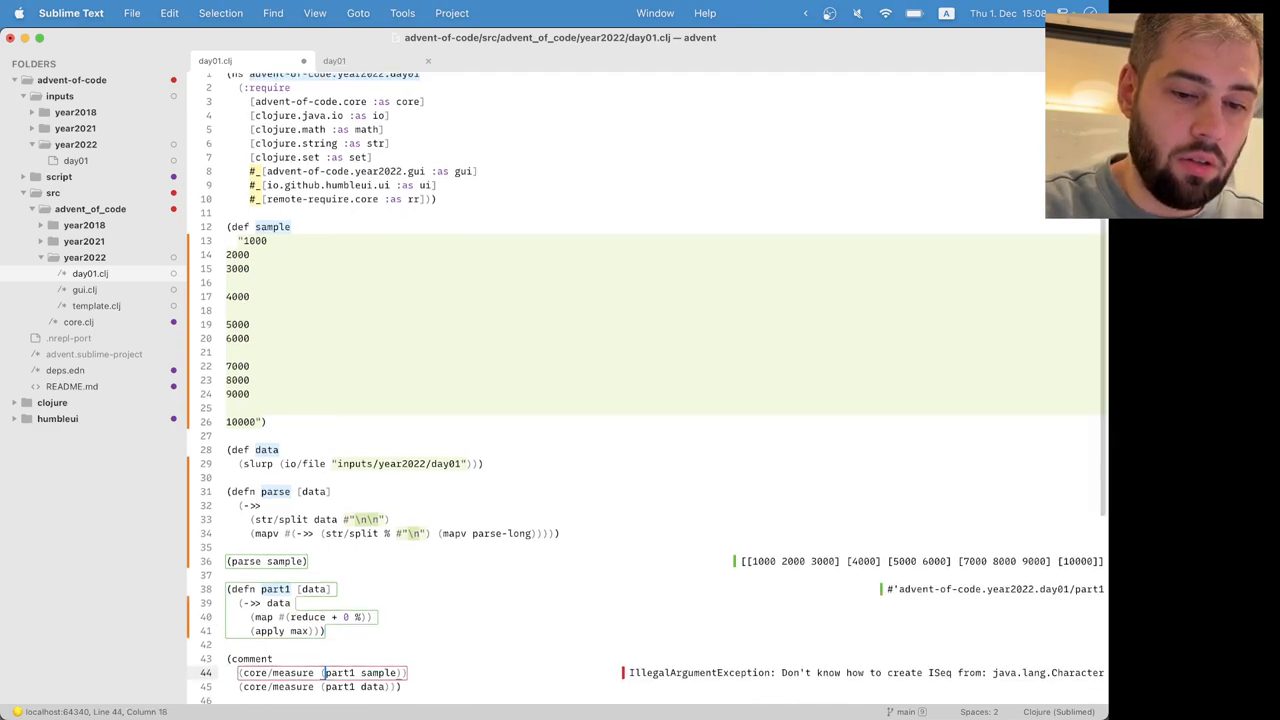
scroll("down", 3)
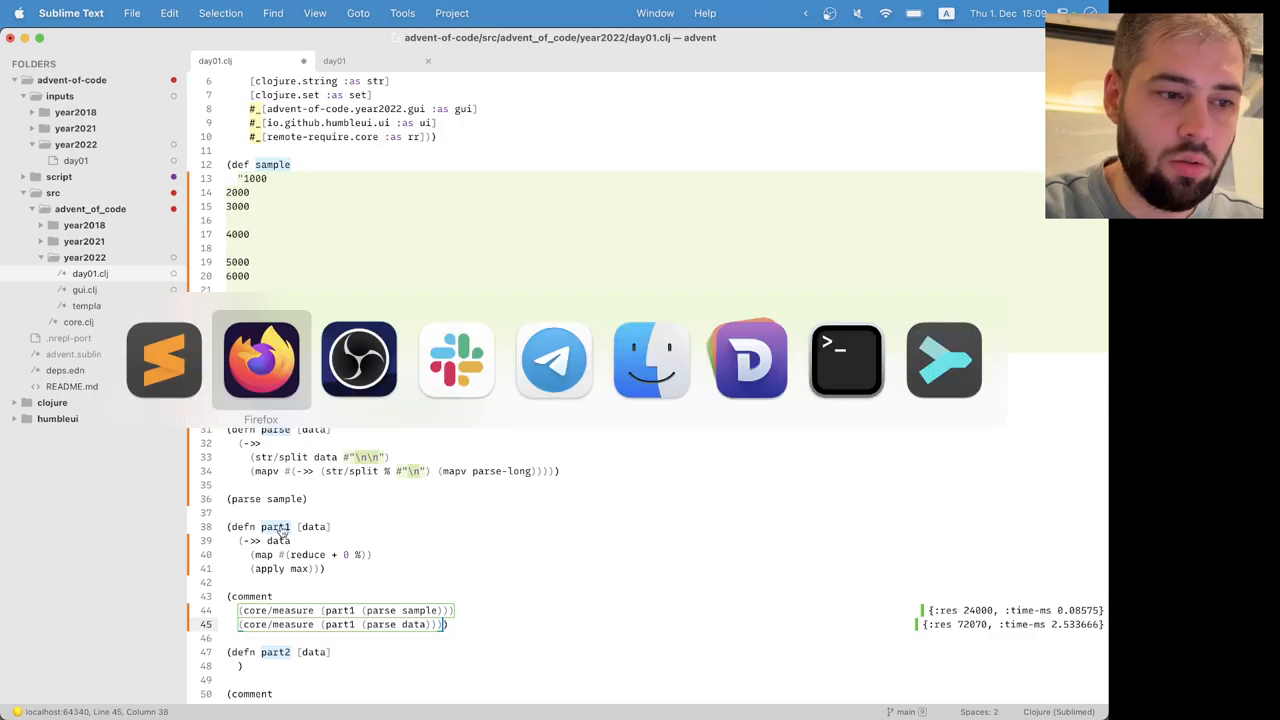
Step: Submit 72070 as the part one answer and continue to part two
left_click(260, 360)
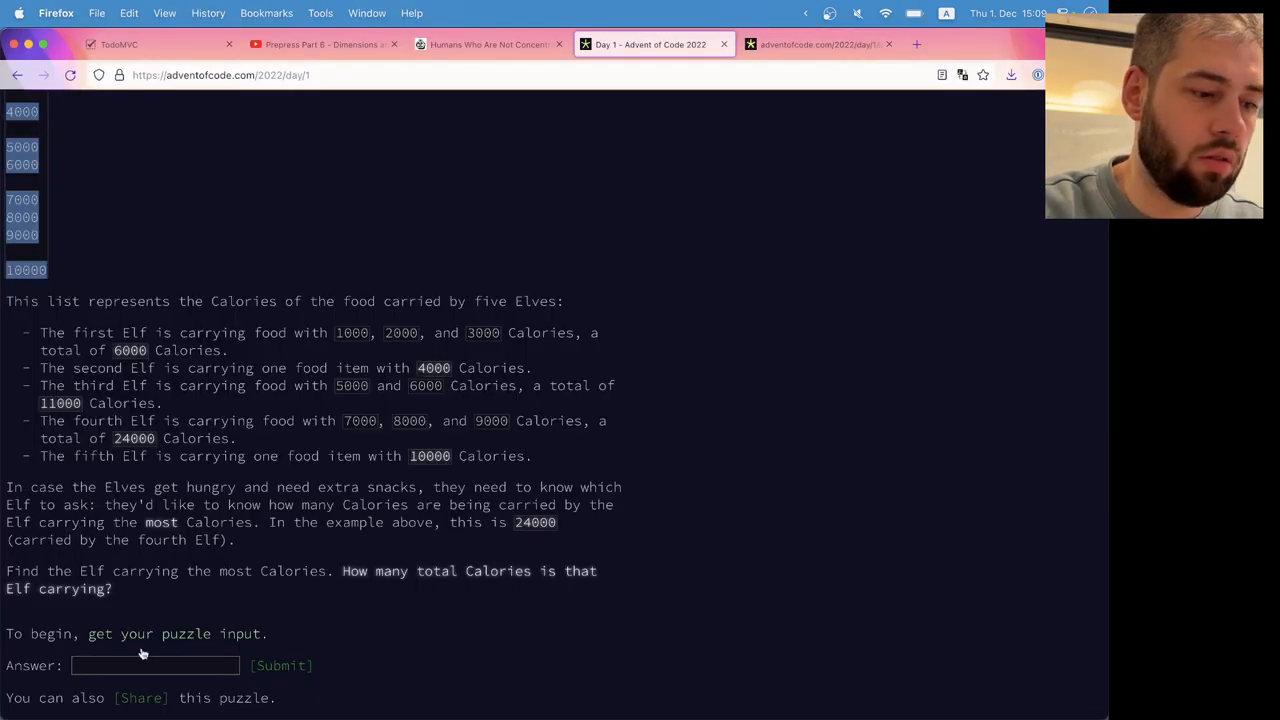
type("7270")
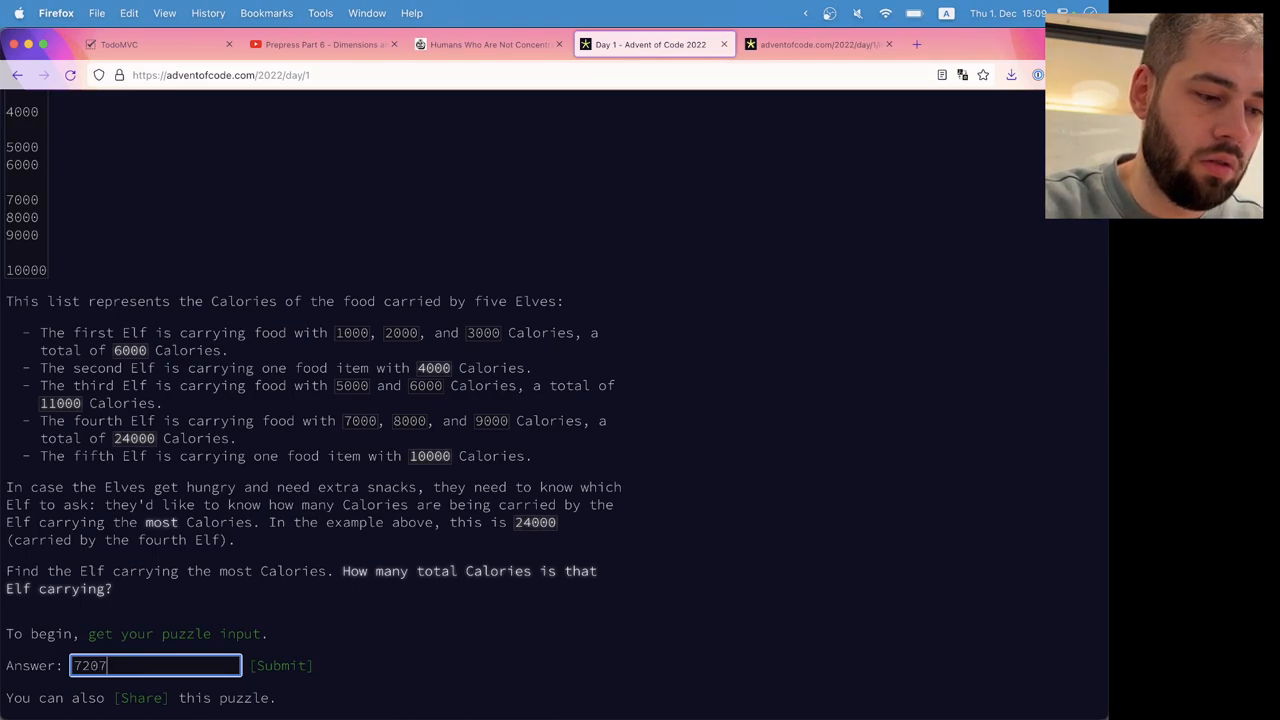
left_click(282, 664)
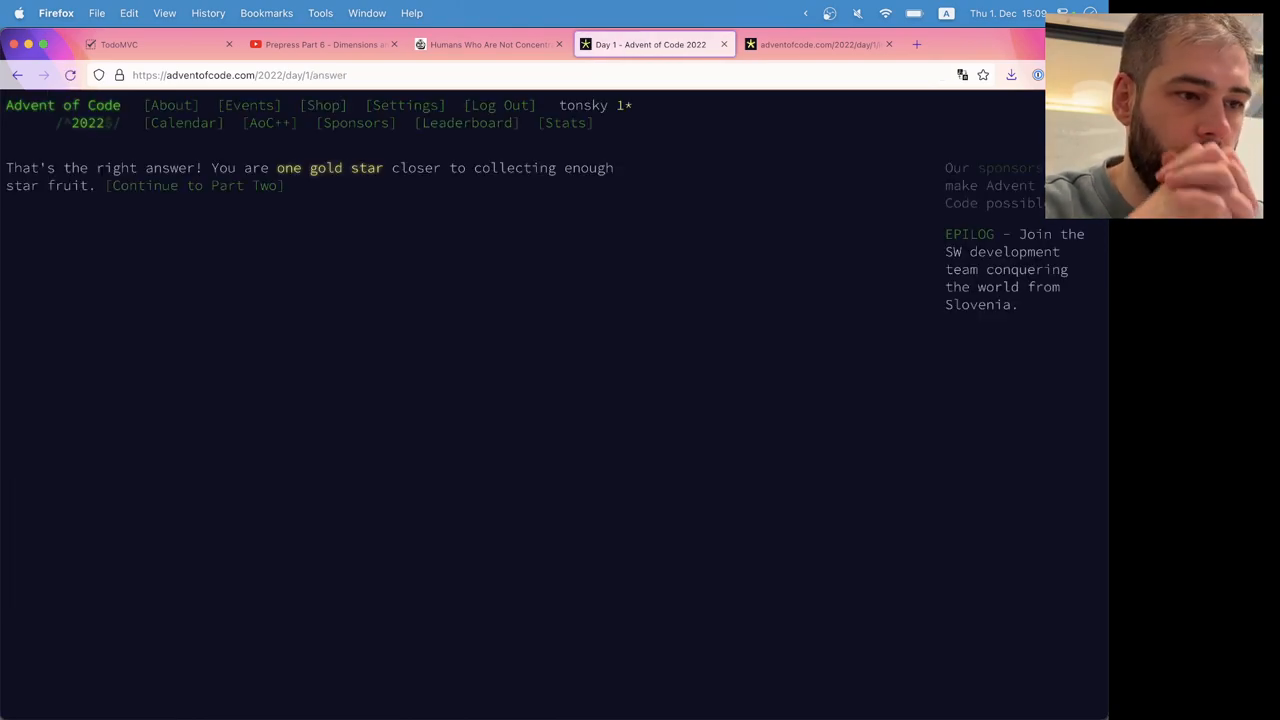
mouse_move(196, 184)
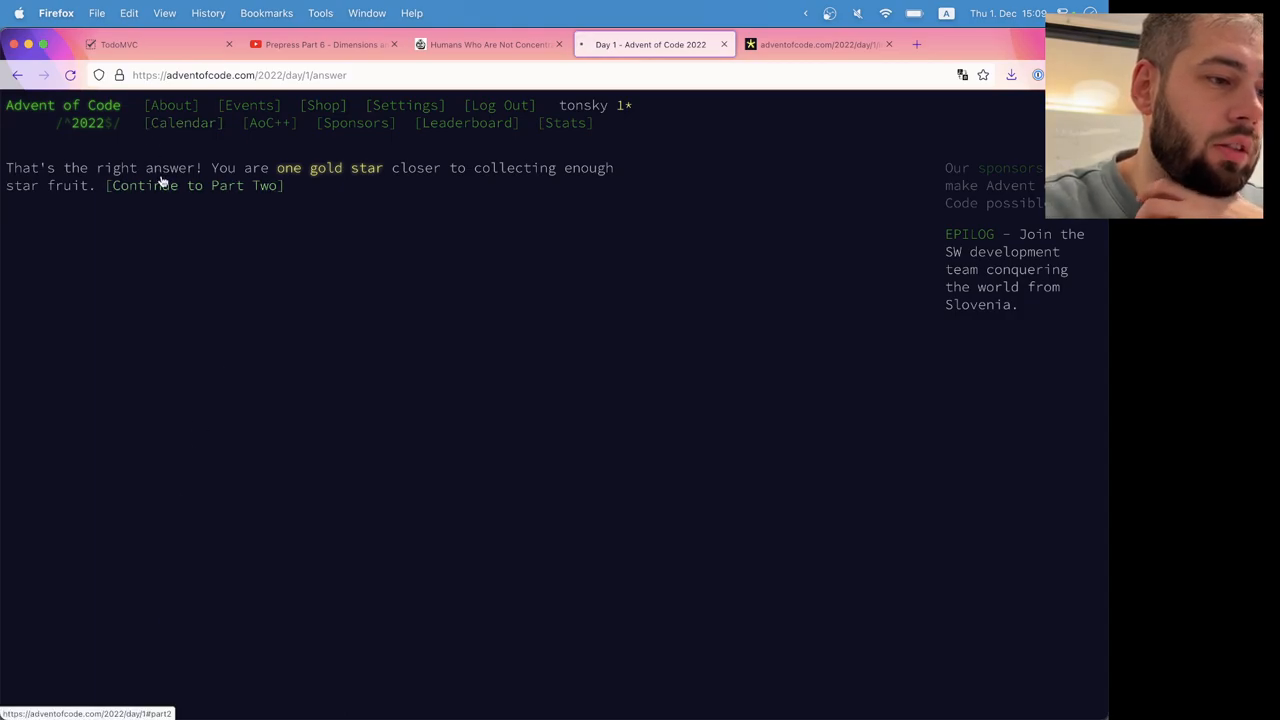
left_click(196, 186)
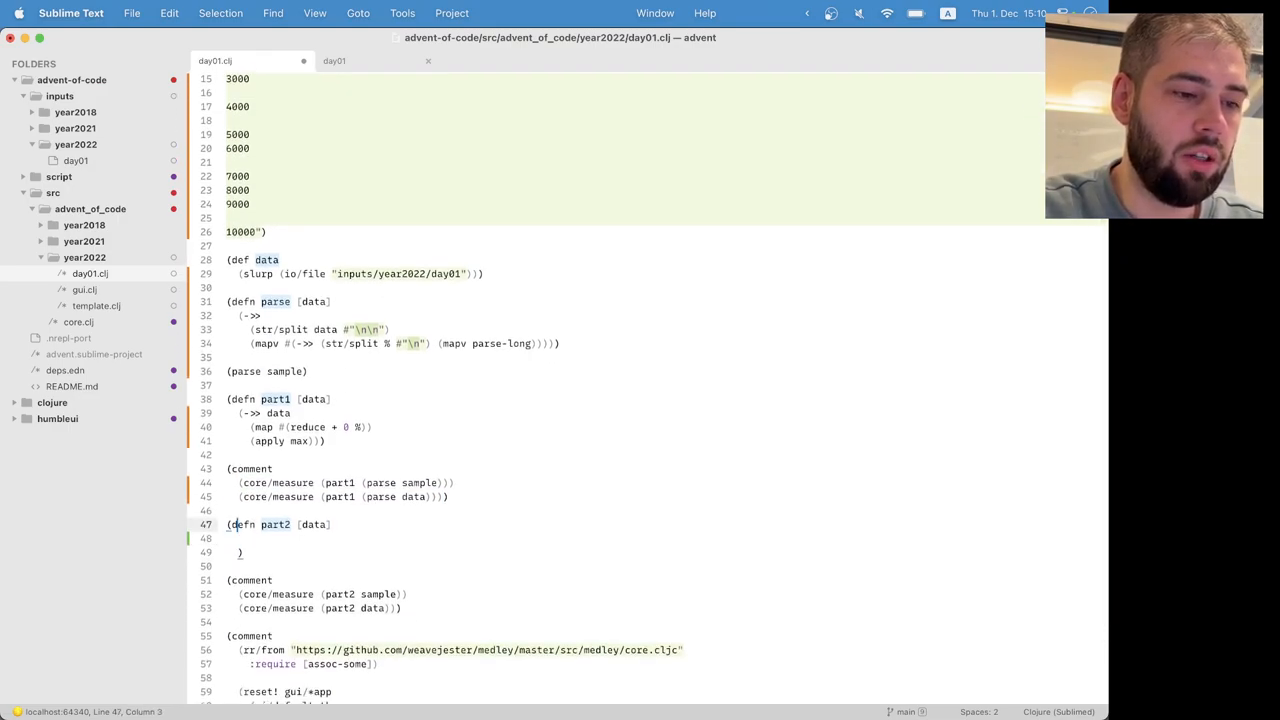
Step: Fill part2 with map reduce +, sort, reverse, (take 3), (reduce + 0), giving 45000 and 211805
left_click_drag(240, 412, 376, 428)
type("(rev")
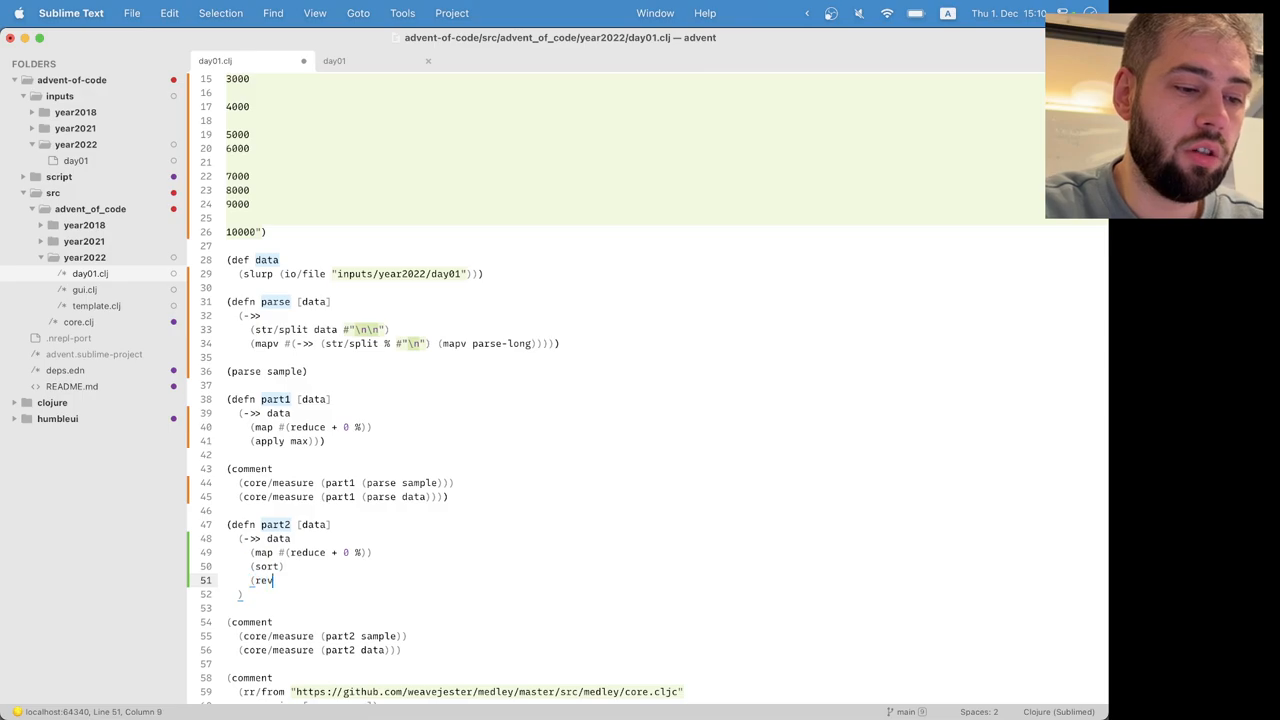
type("erse)")
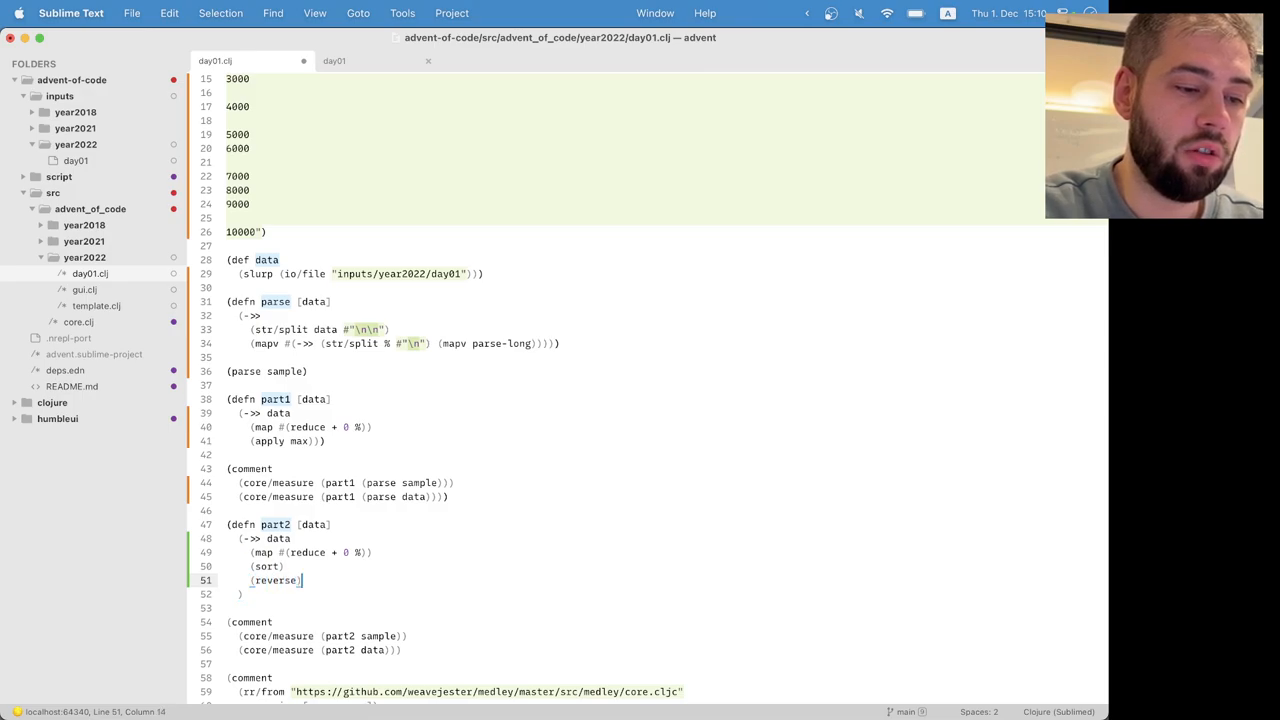
type("(take 3)")
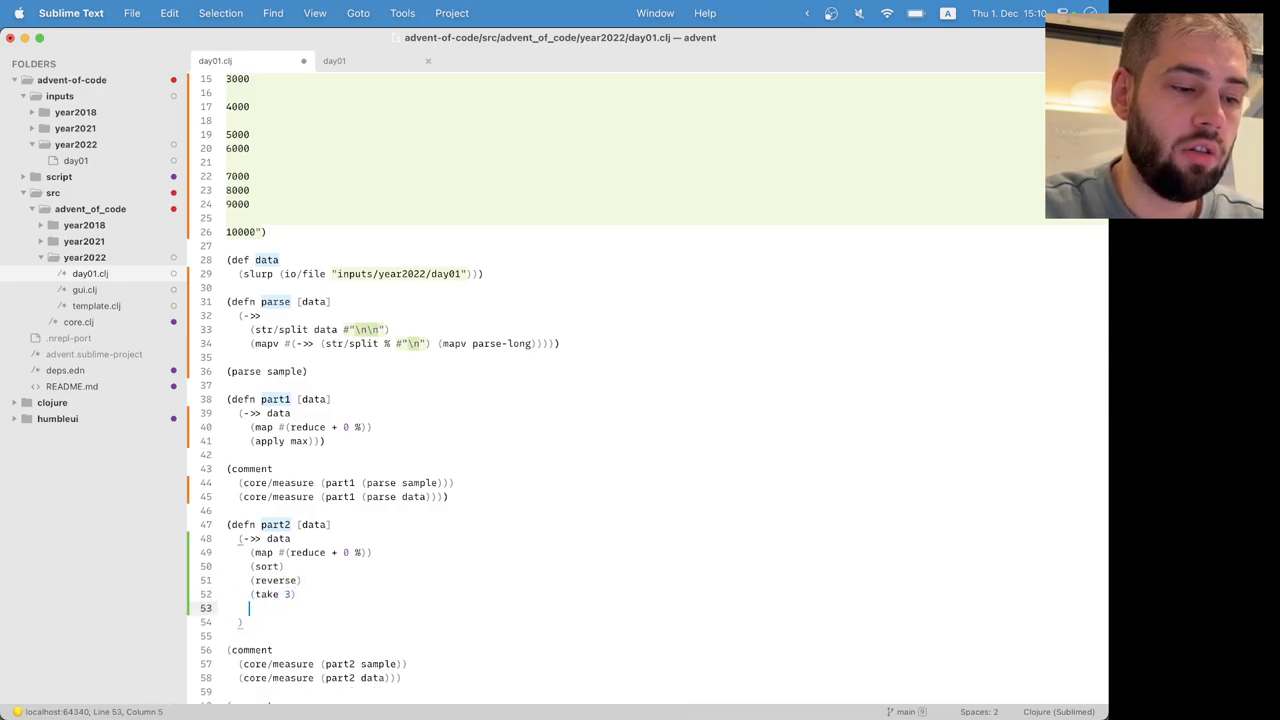
type("(reduce + 0)))")
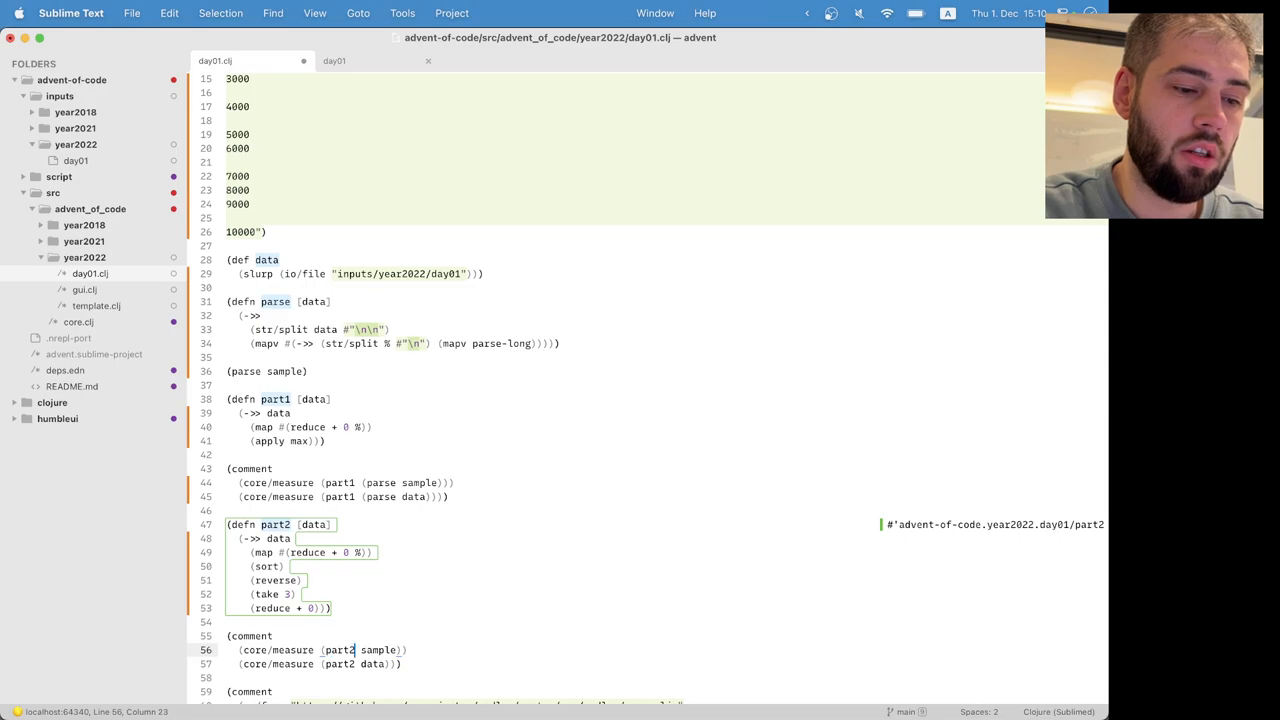
type("(parse")
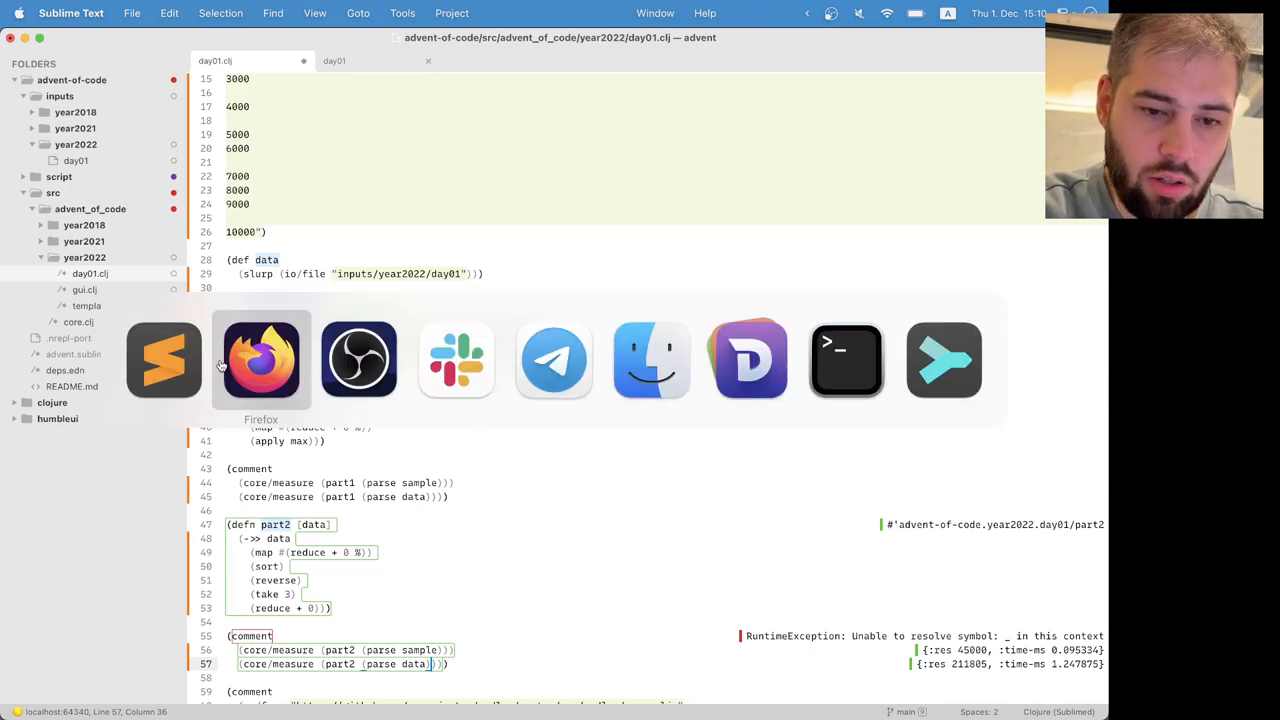
Step: Submit 211085 for part two, see it rejected as too low, and return to the puzzle
left_click(260, 360)
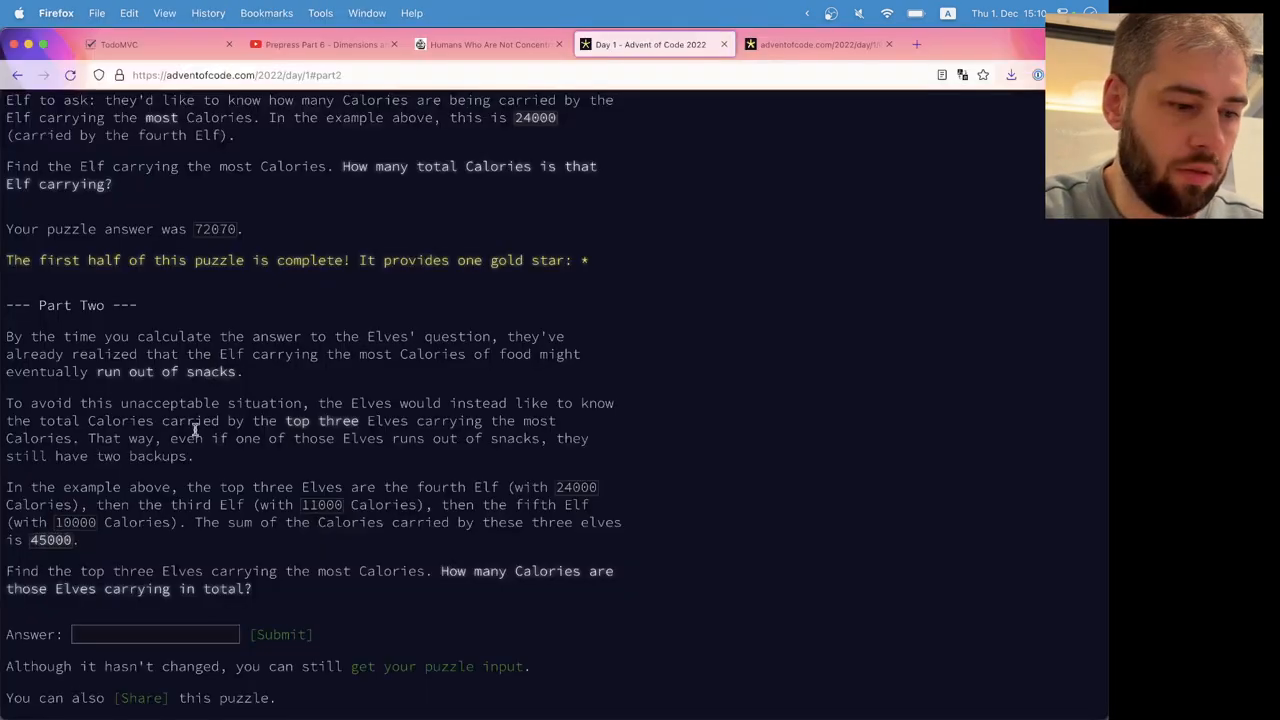
type("2110")
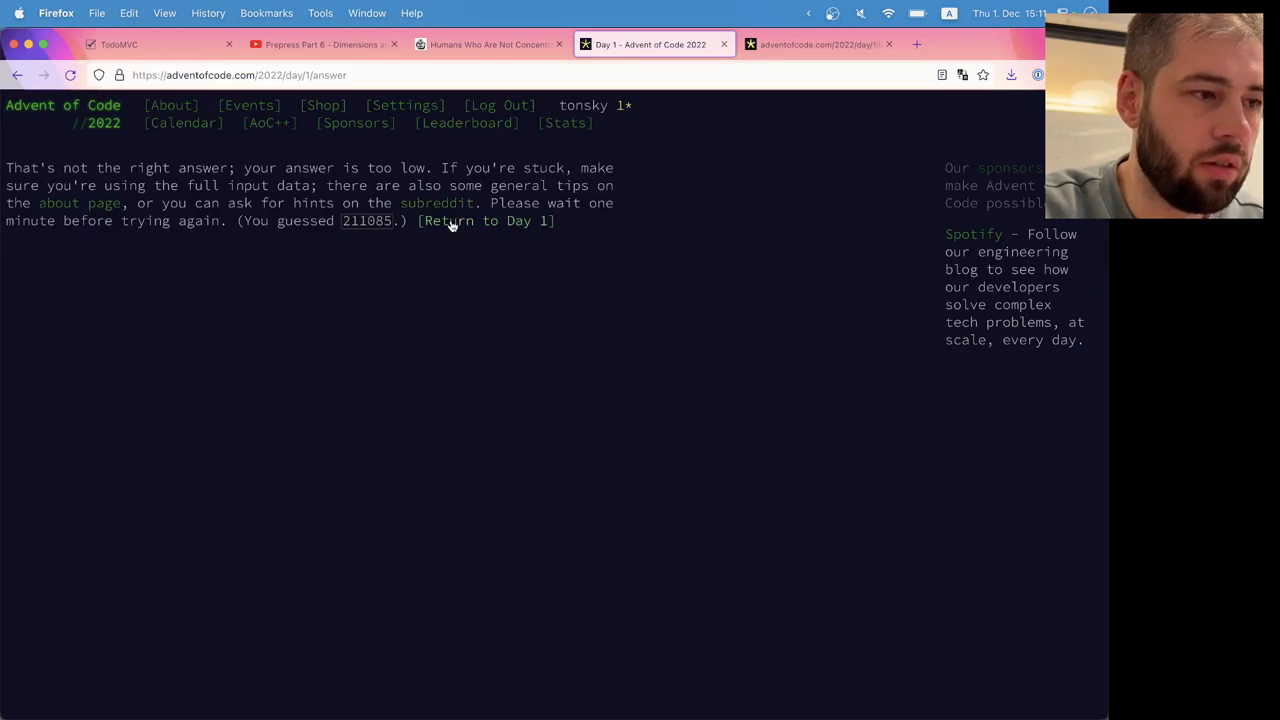
left_click(484, 220)
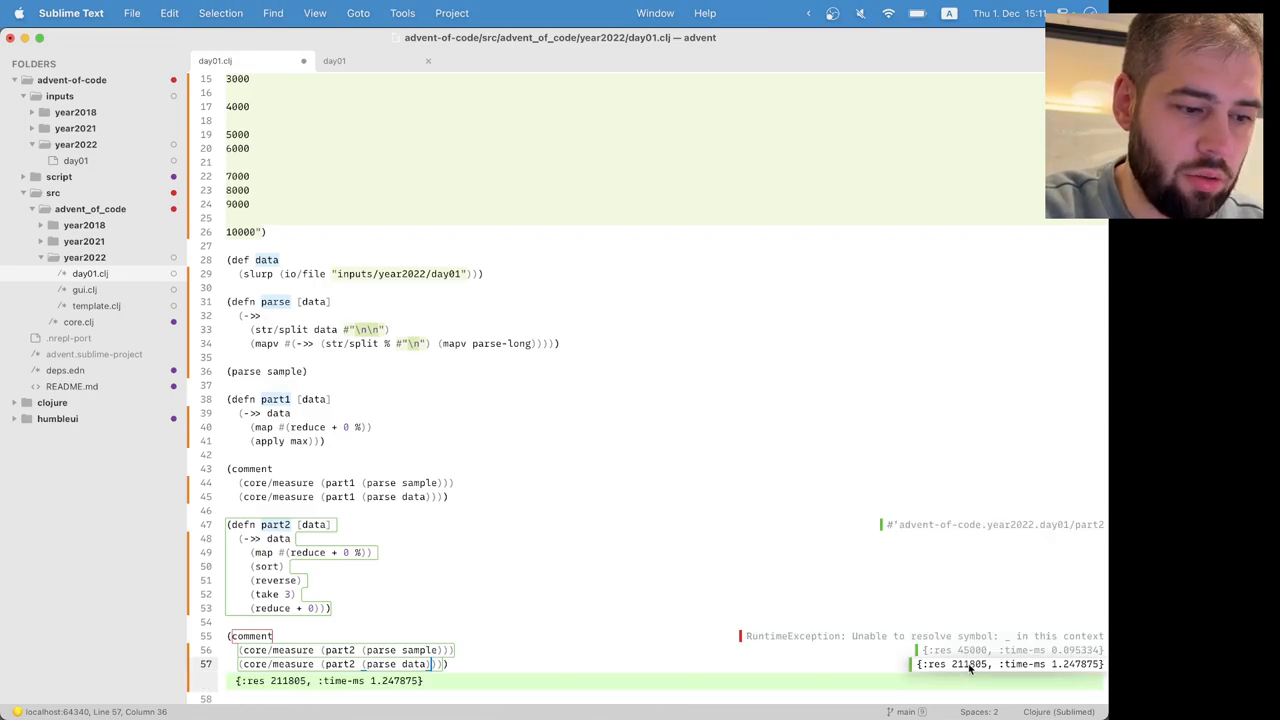
mouse_move(384, 638)
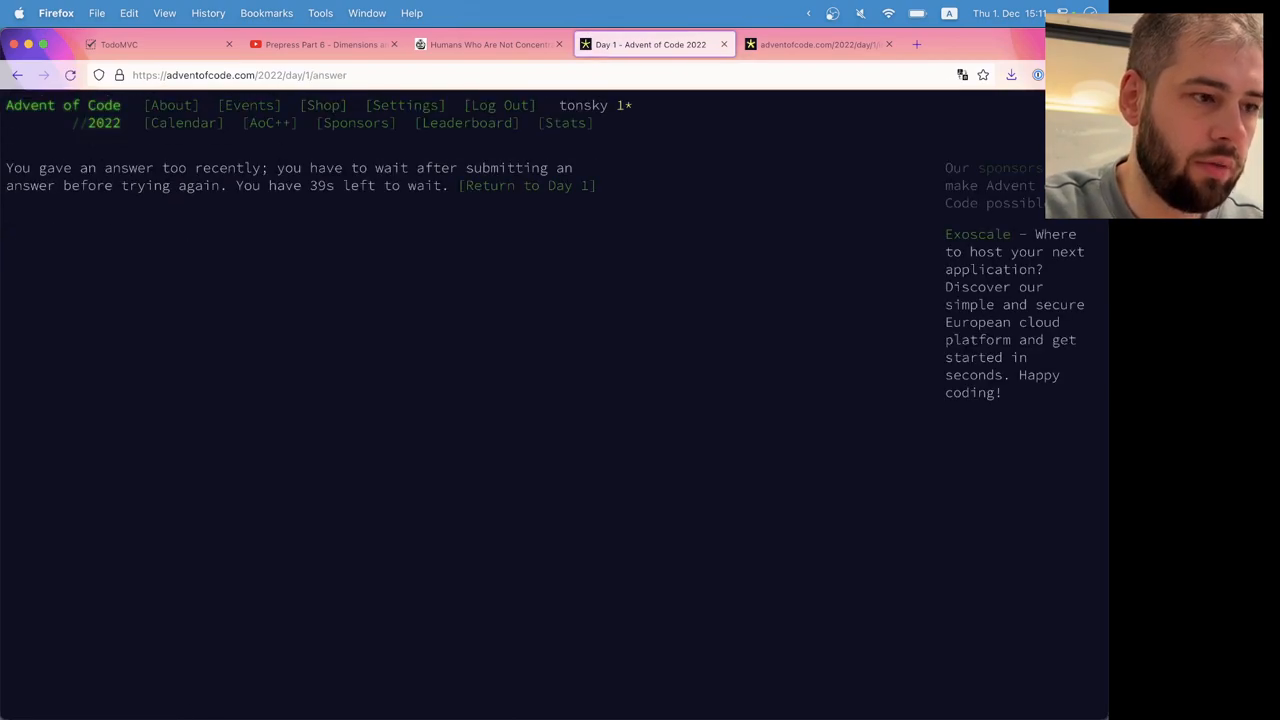
mouse_move(284, 280)
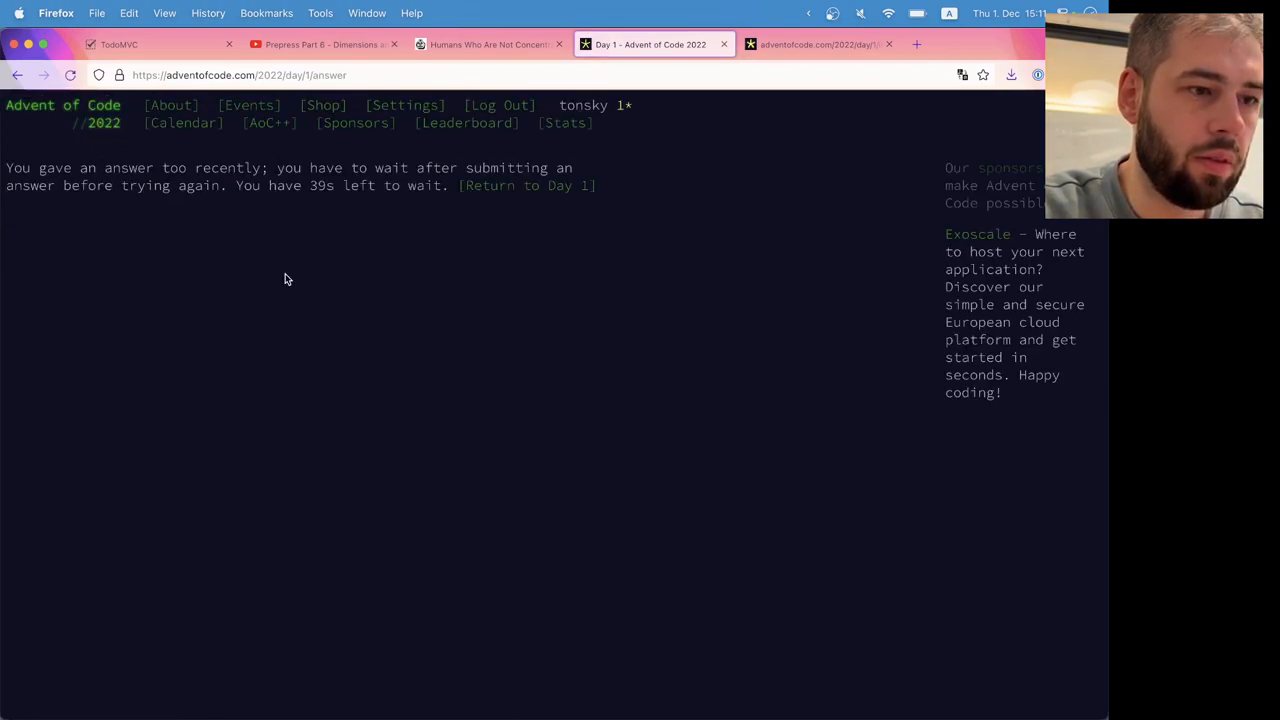
left_click(528, 184)
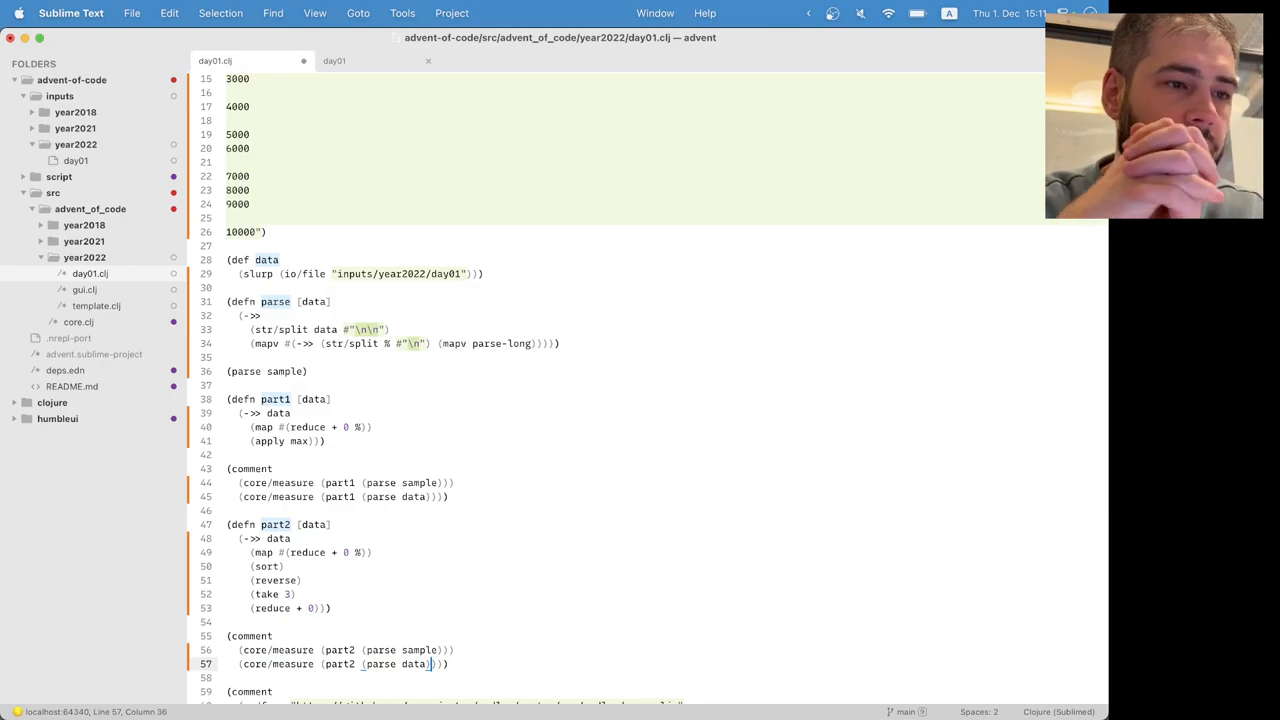
Step: Look over the day01 input file, return to day01.clj, then switch to Firefox showing 2 stars
left_click(334, 60)
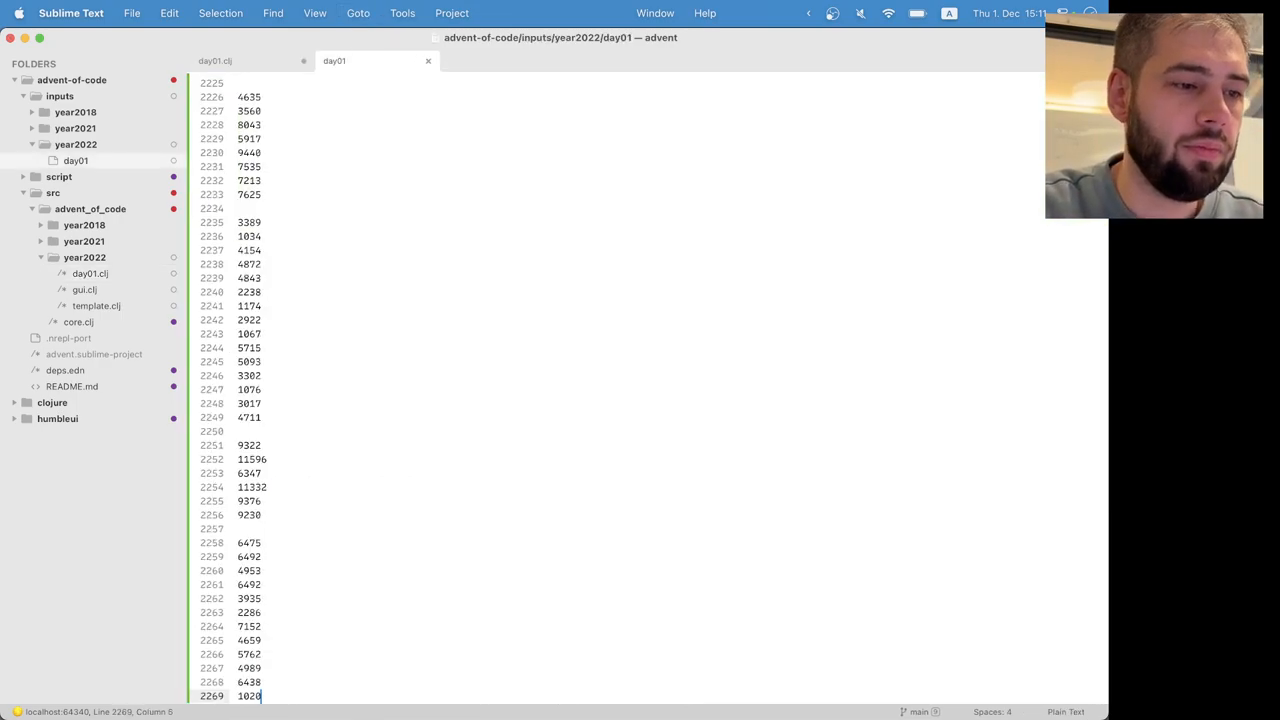
scroll("up", 3)
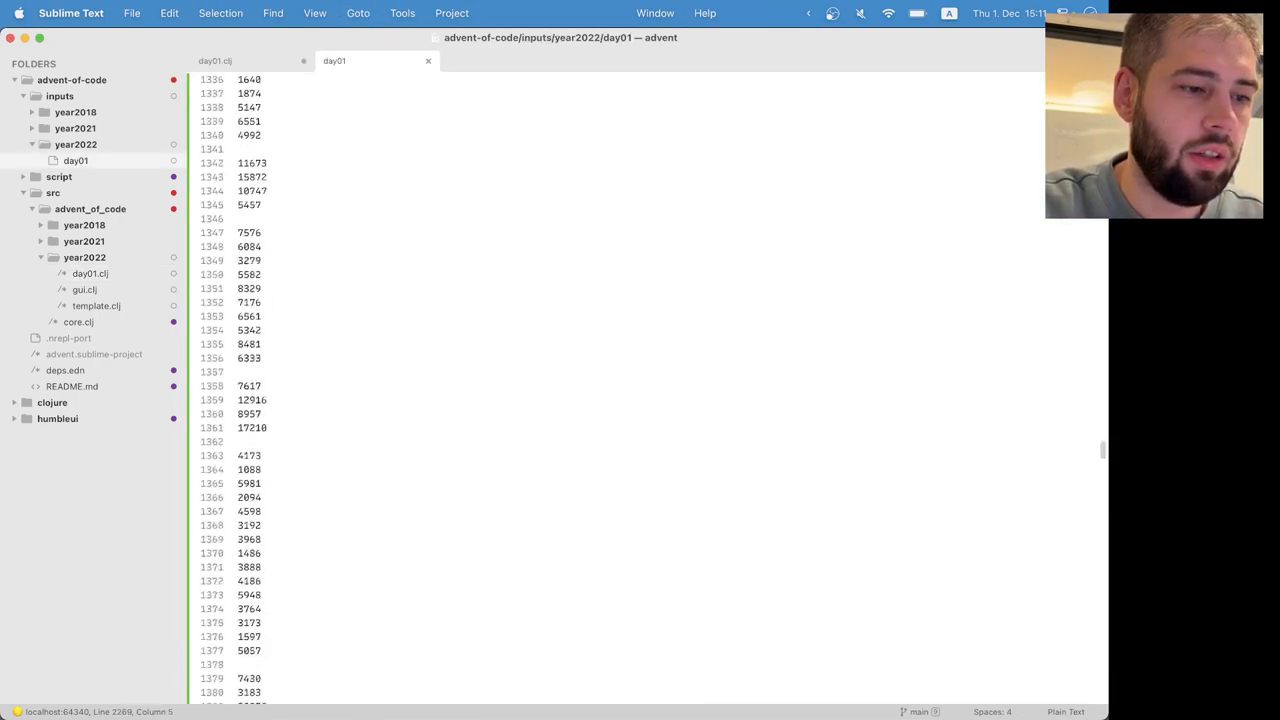
left_click(216, 60)
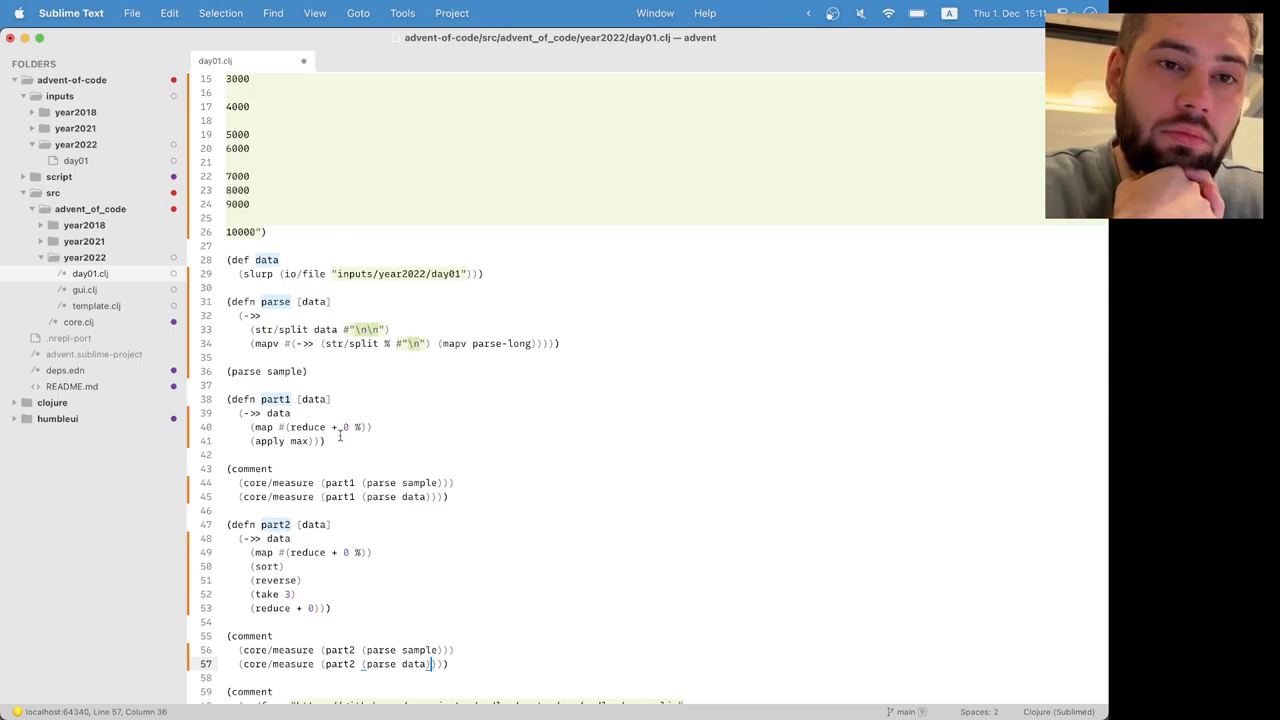
left_click(654, 44)
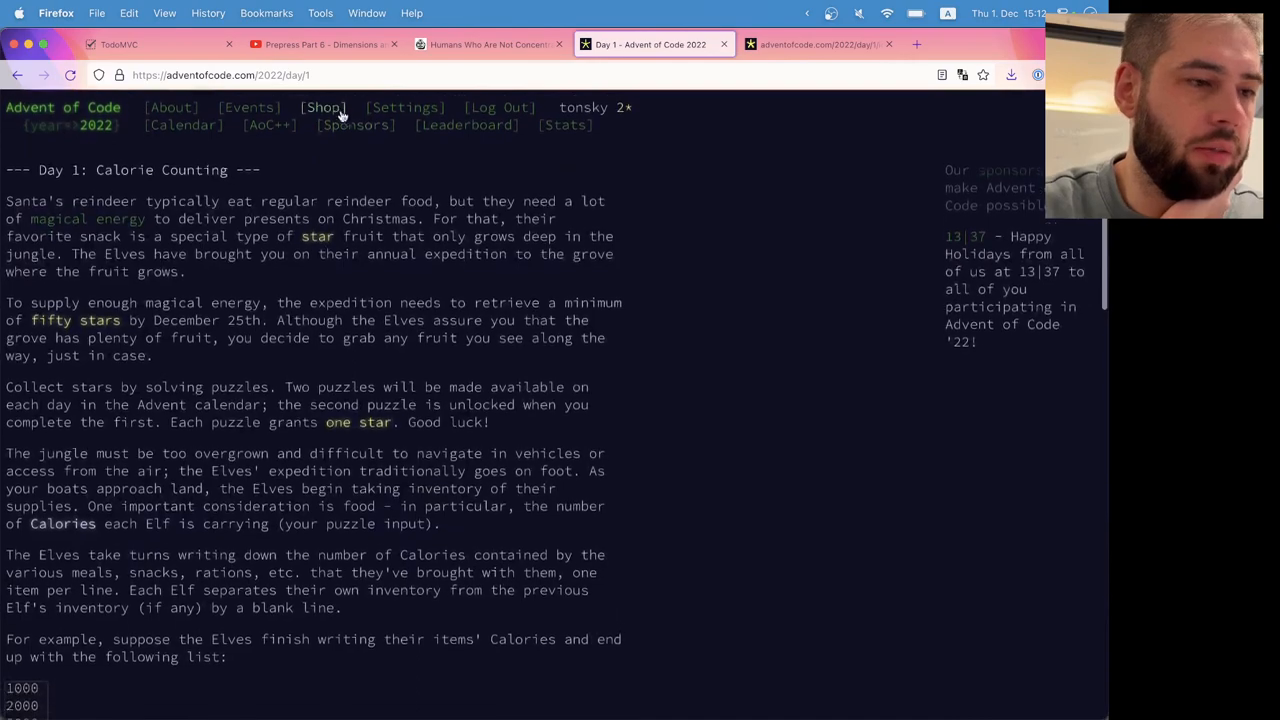
Step: Browse the [Events] list, visiting the 2018 and 2015 calendars
left_click(248, 108)
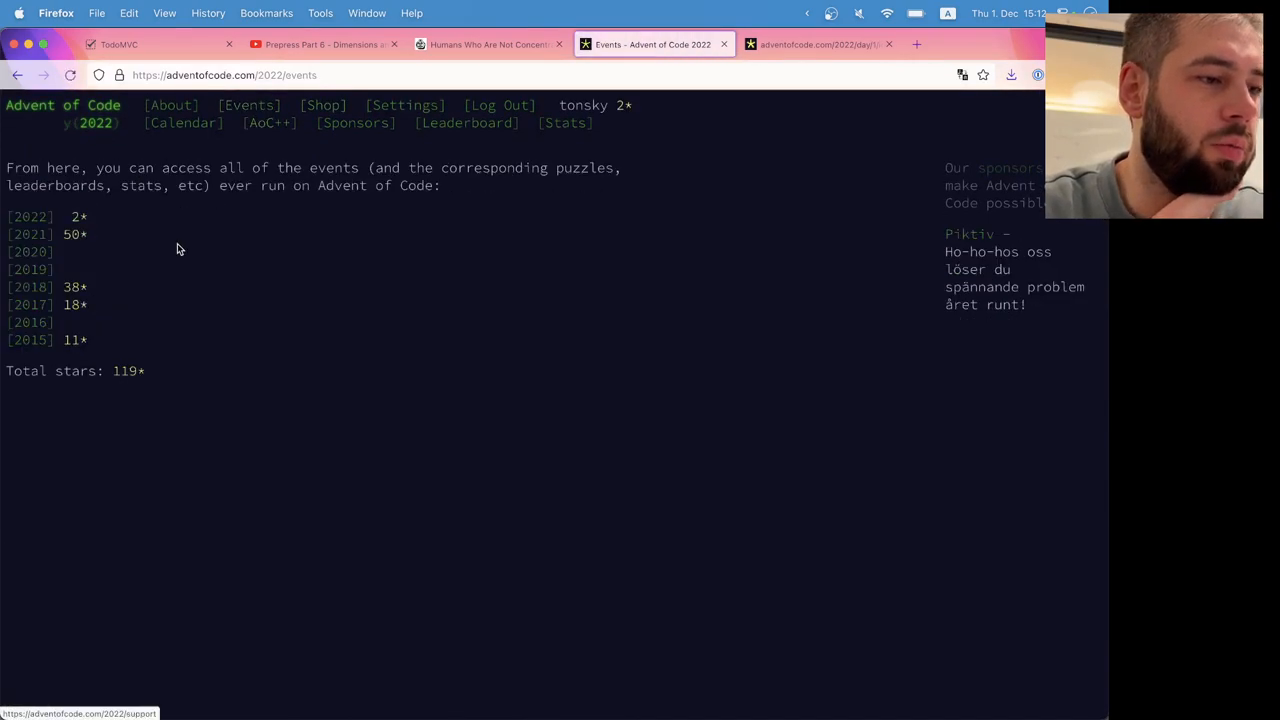
mouse_move(52, 298)
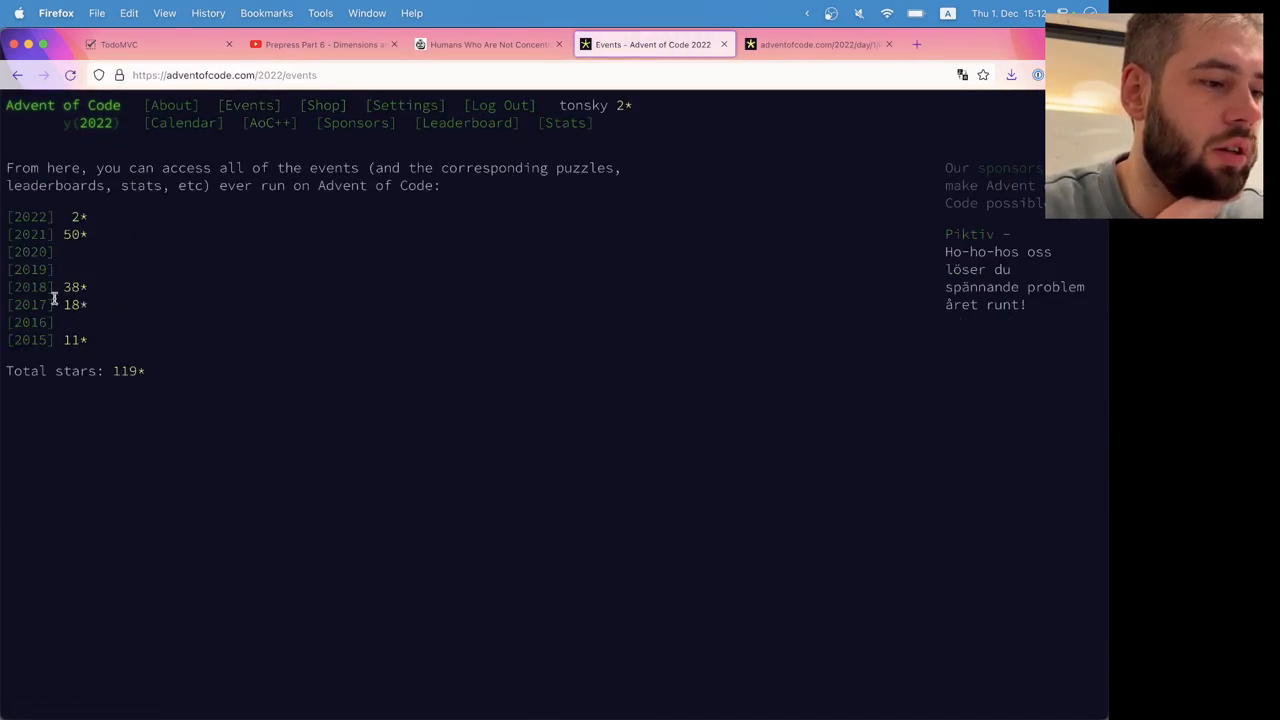
left_click(28, 288)
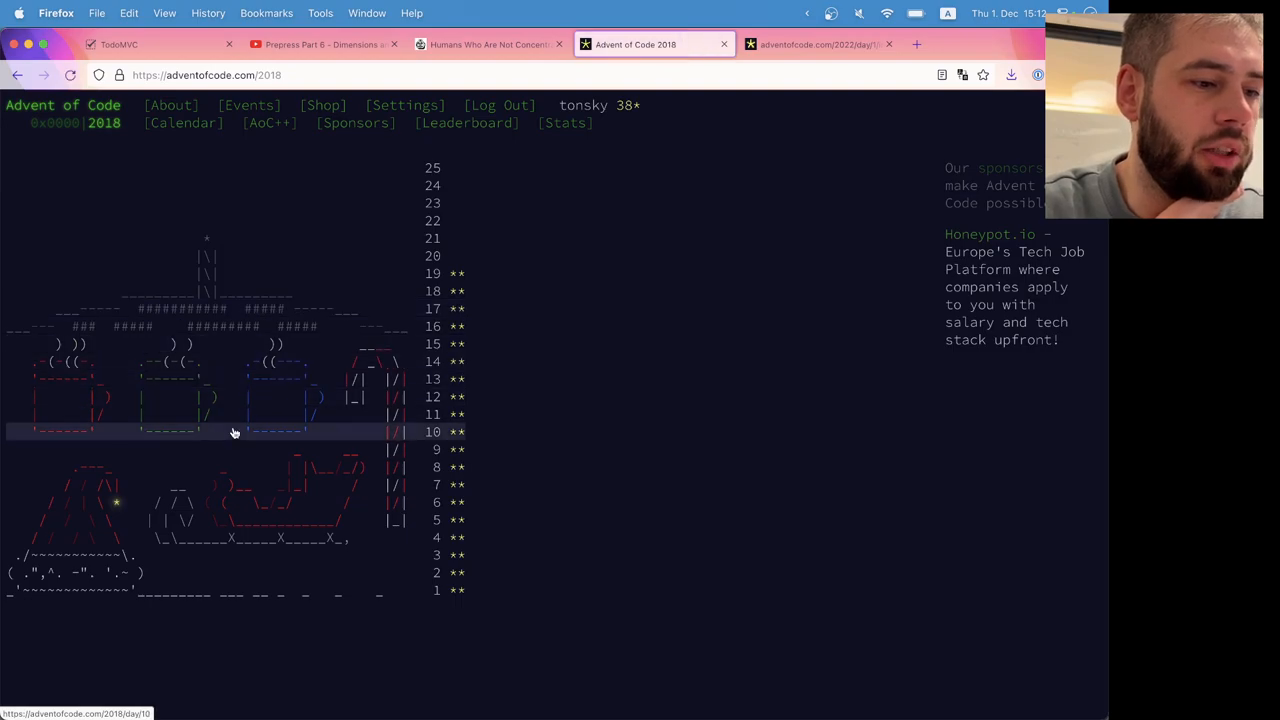
left_click(248, 104)
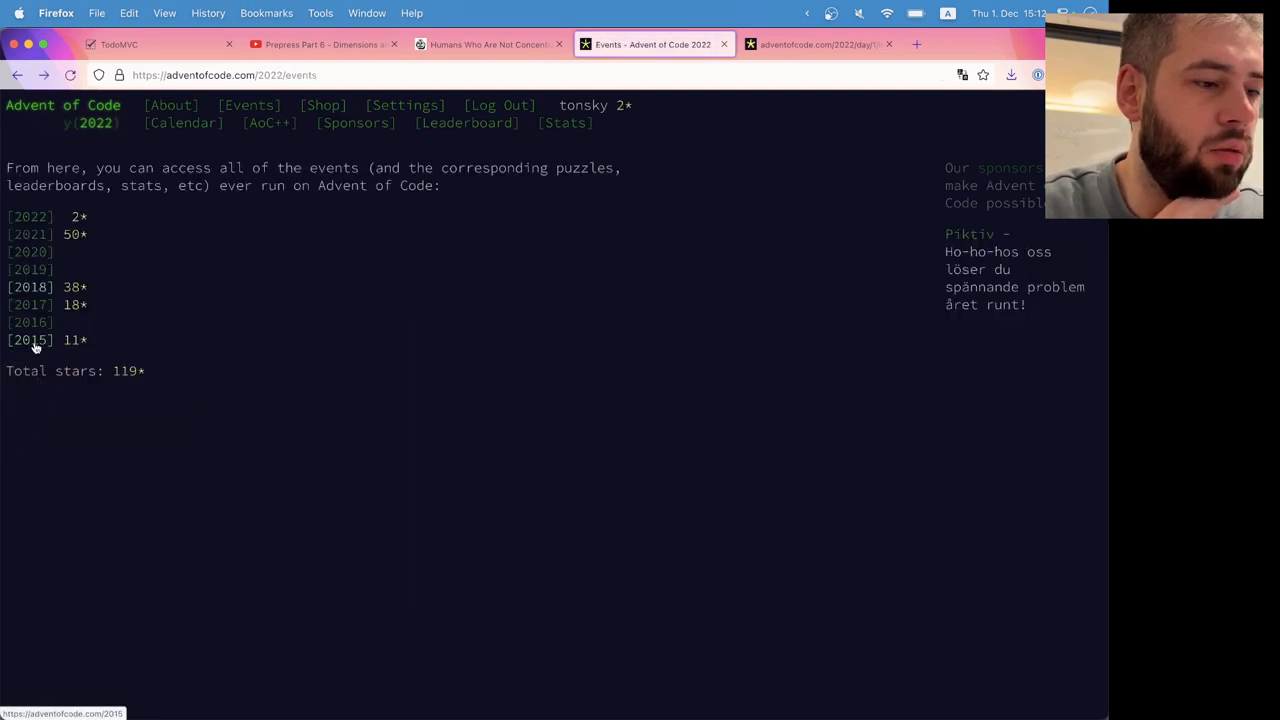
left_click(28, 304)
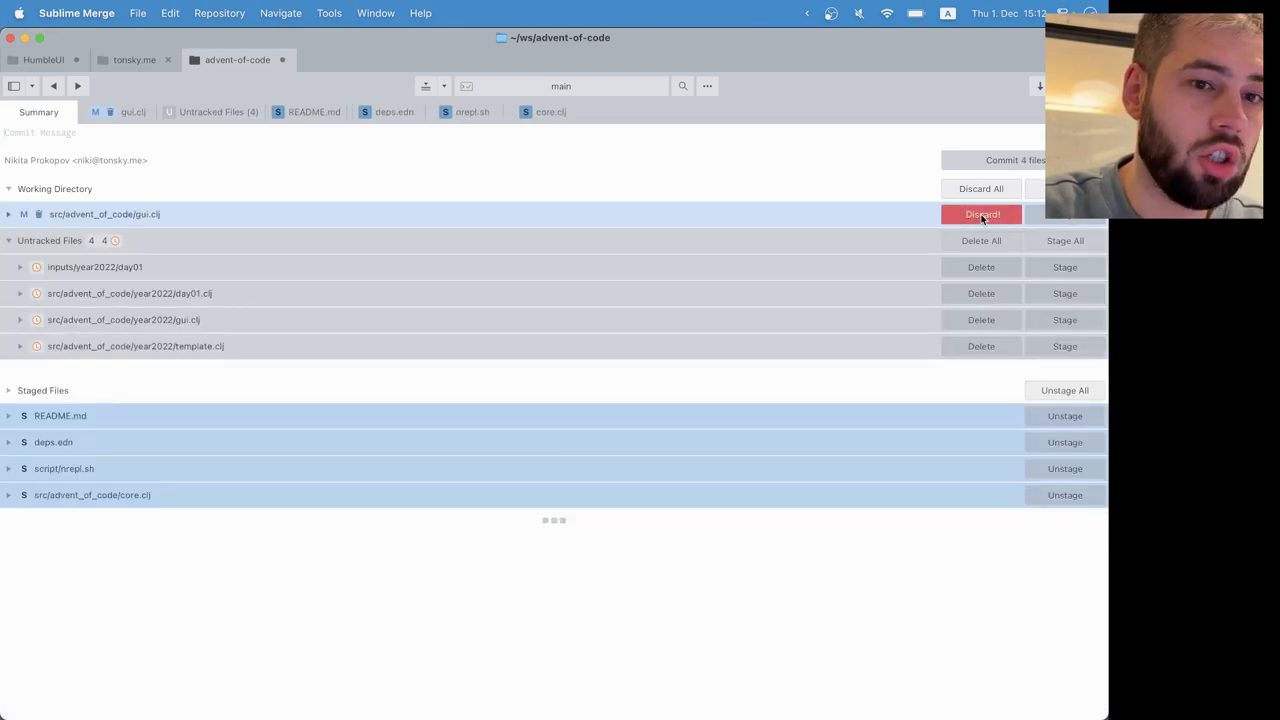
Step: Stage all eight changed and untracked files, then return to the code editor
left_click(982, 214)
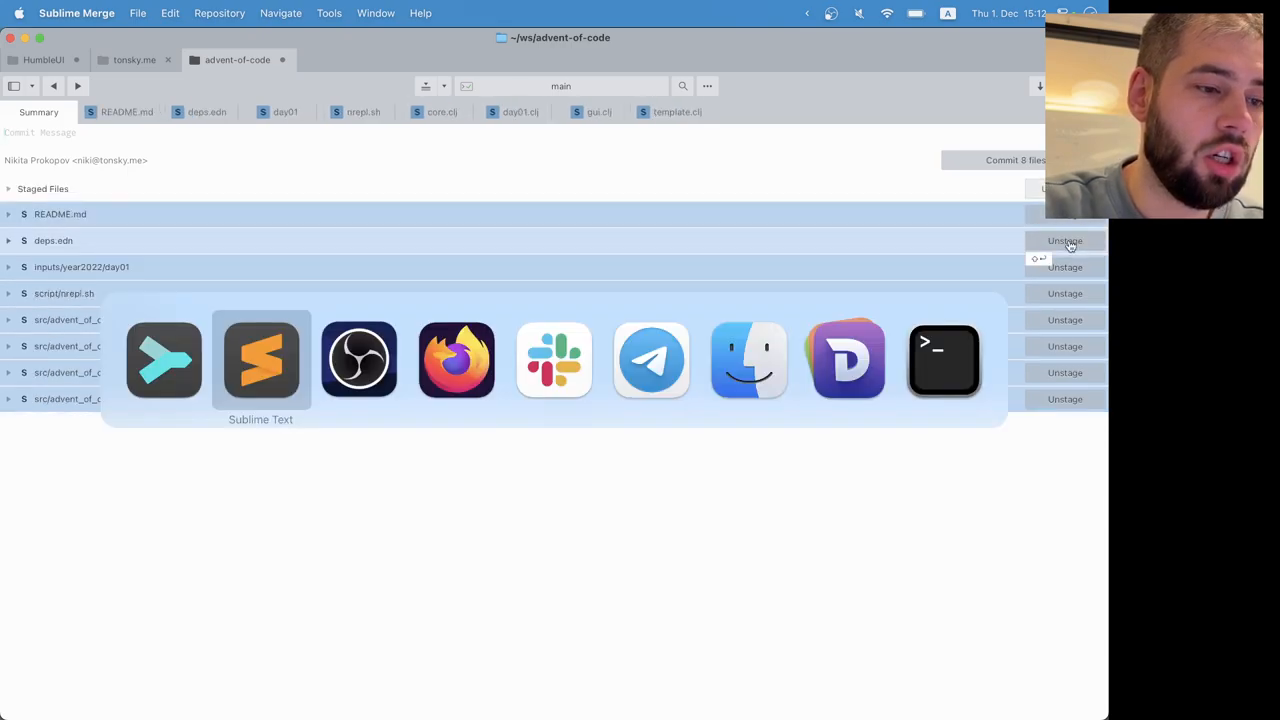
left_click(260, 360)
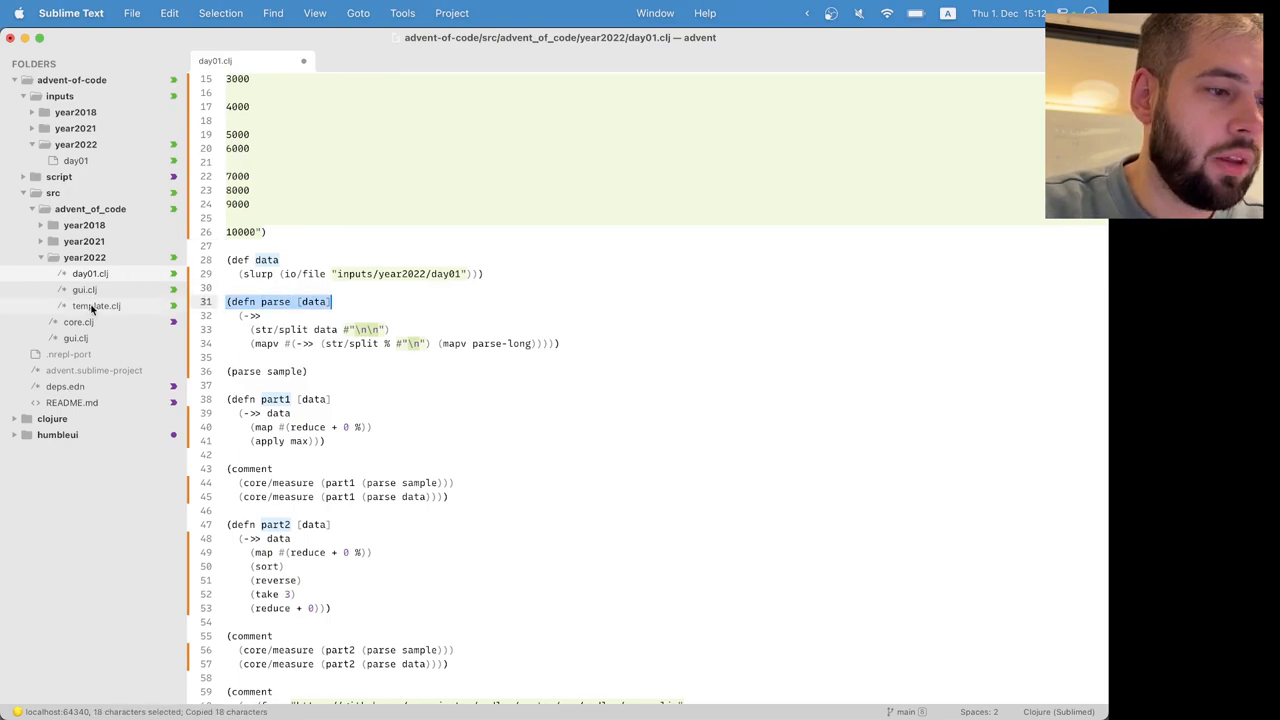
Step: Reorder template.clj so parse comes first and sample and data hold parsed values
left_click(96, 304)
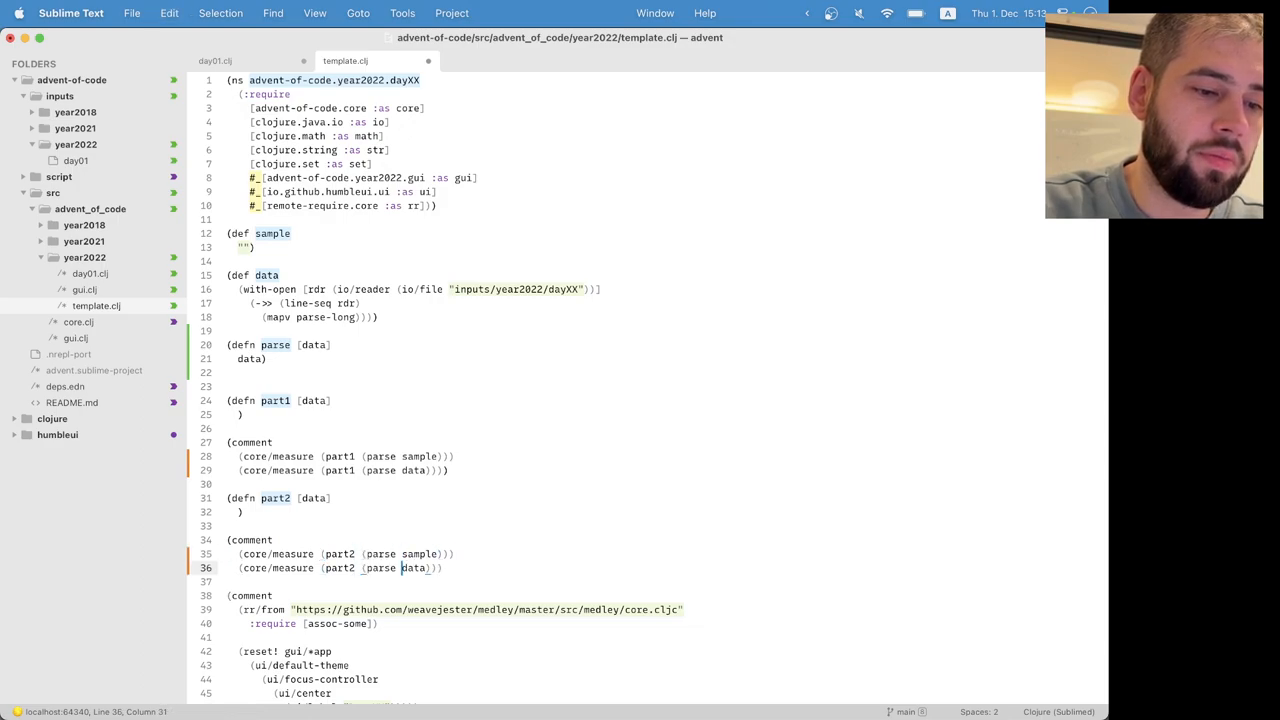
scroll("down", 3)
type(")")
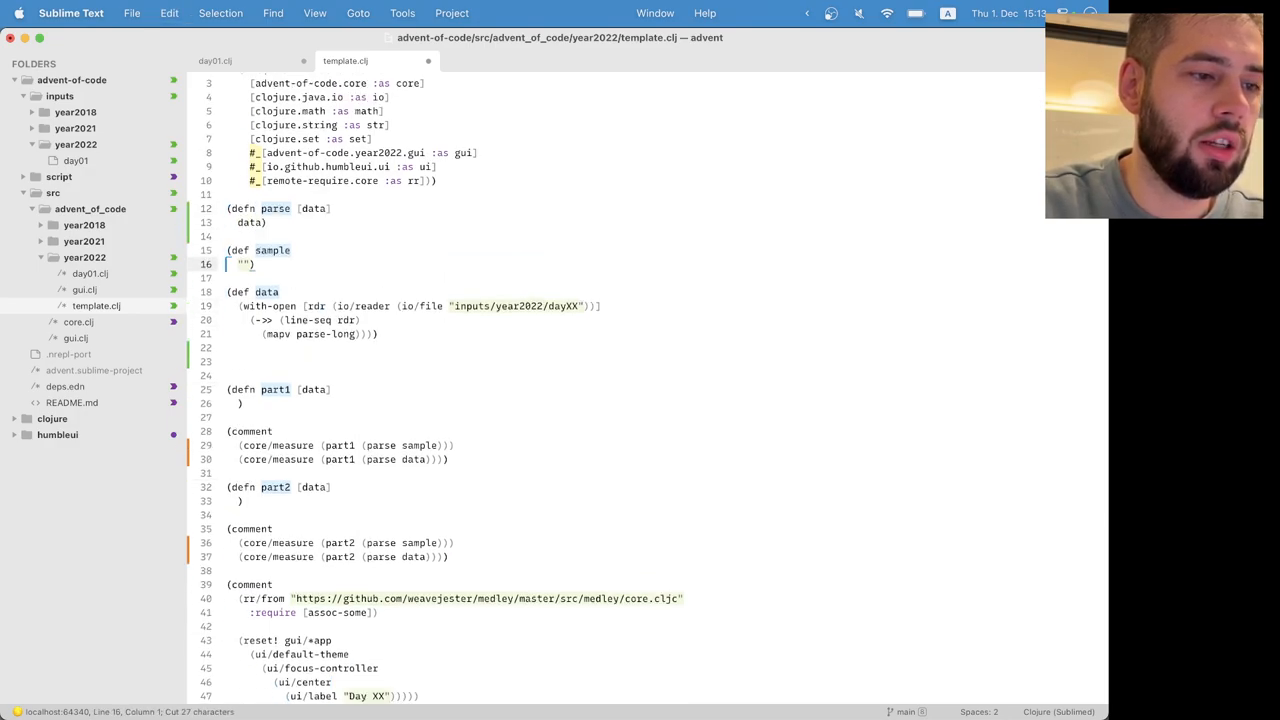
type("parse")
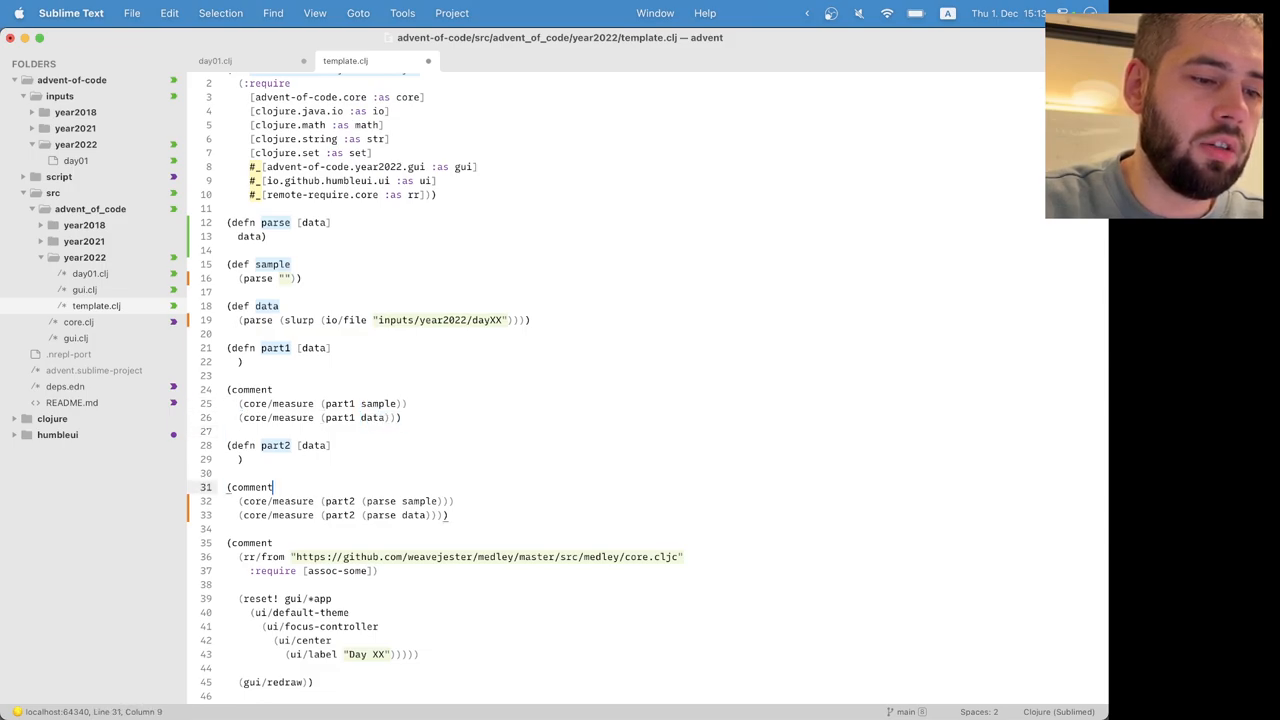
double_click(380, 516)
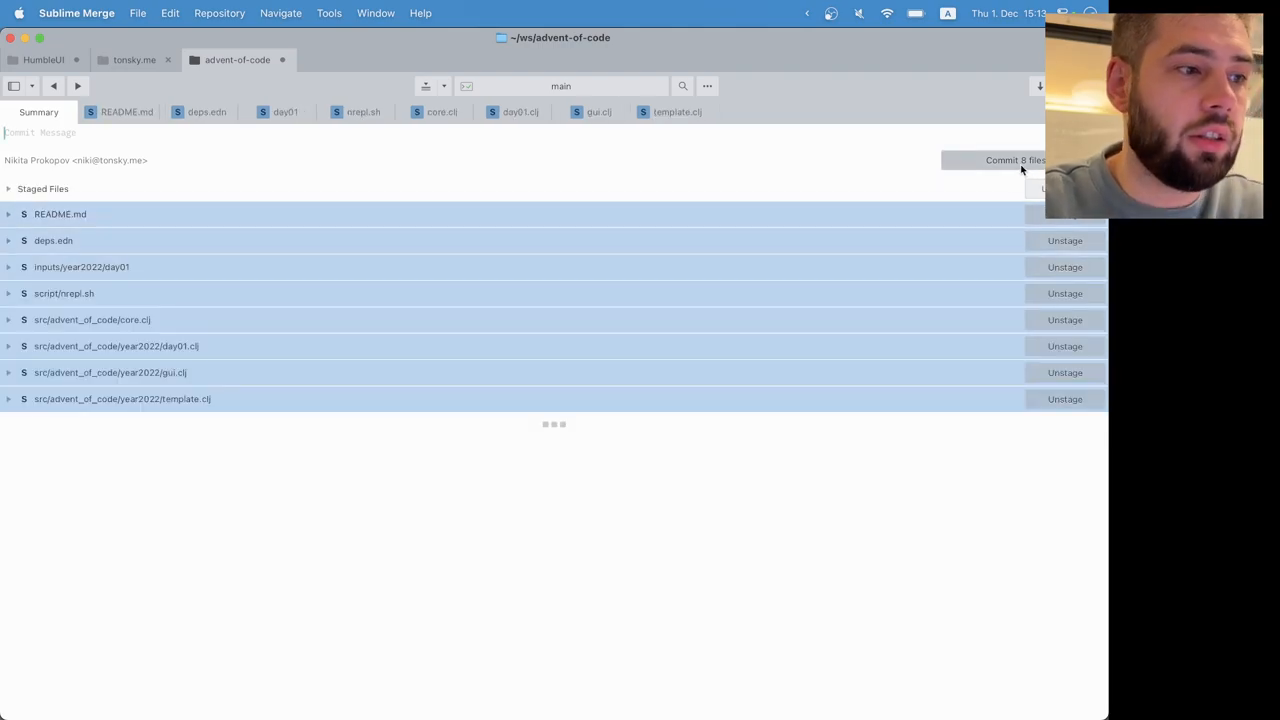
Step: Begin the Sublime Merge commit message 'year 2022 day'
type("year 202")
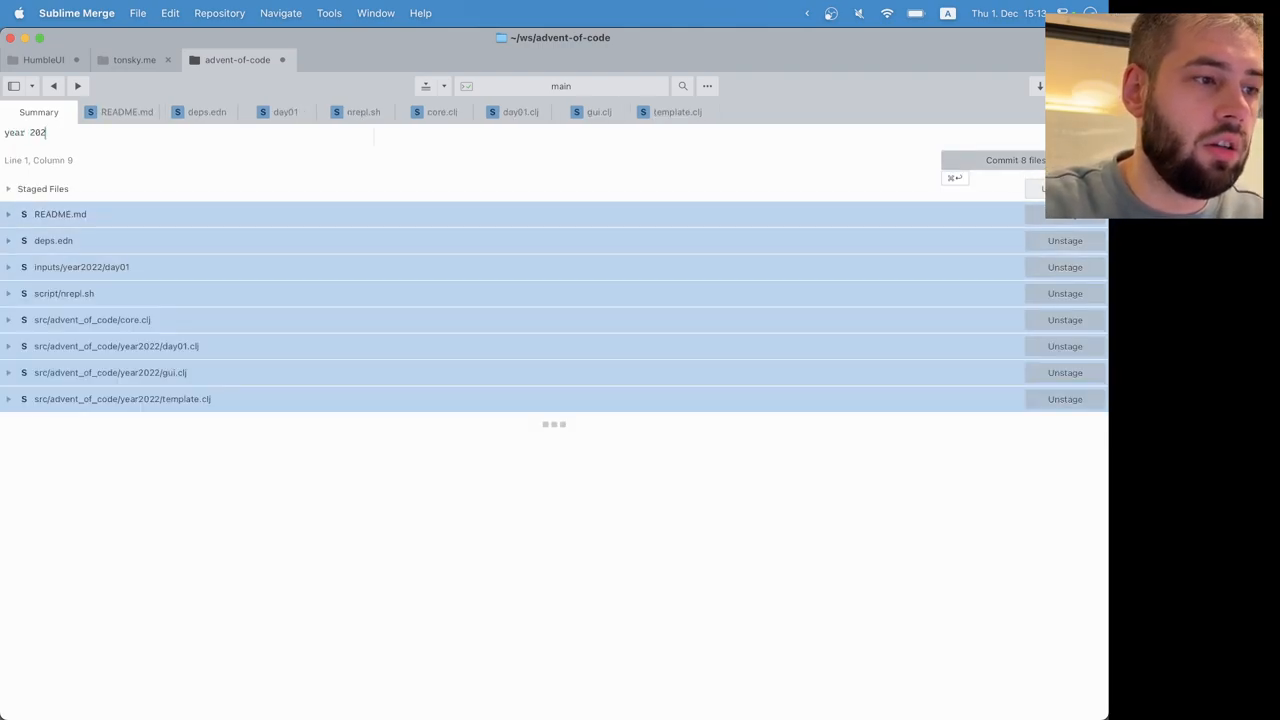
type("2 day")
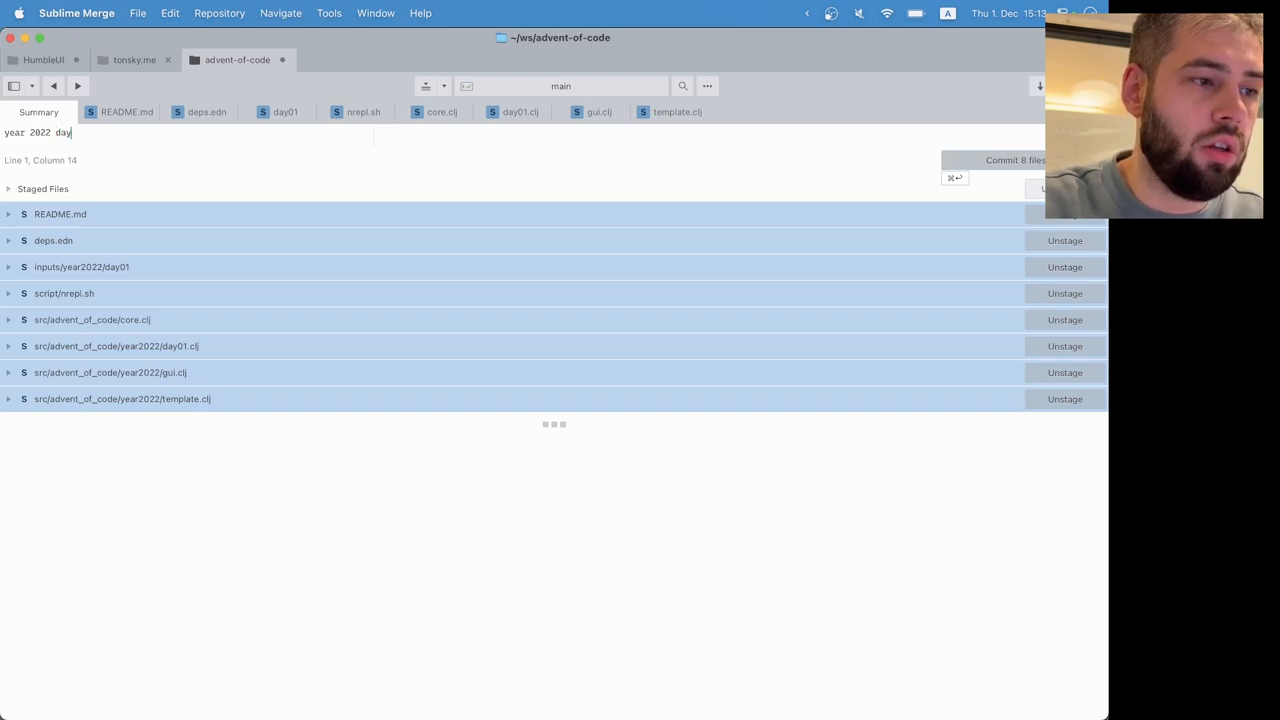